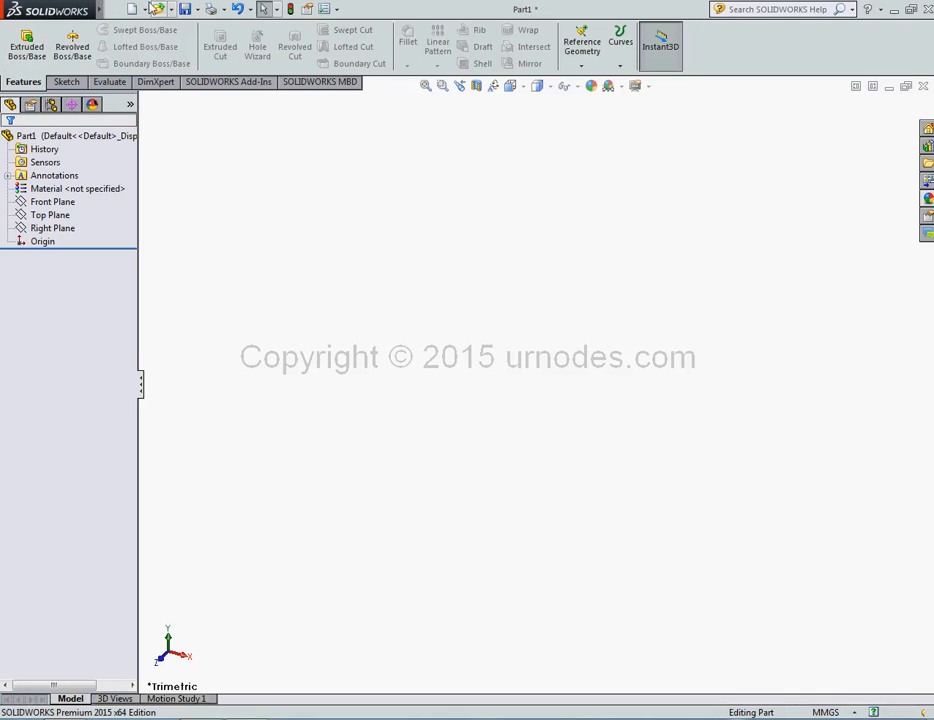
- Create a new blank Part document from the New SOLIDWORKS Document dialog
click(132, 12)
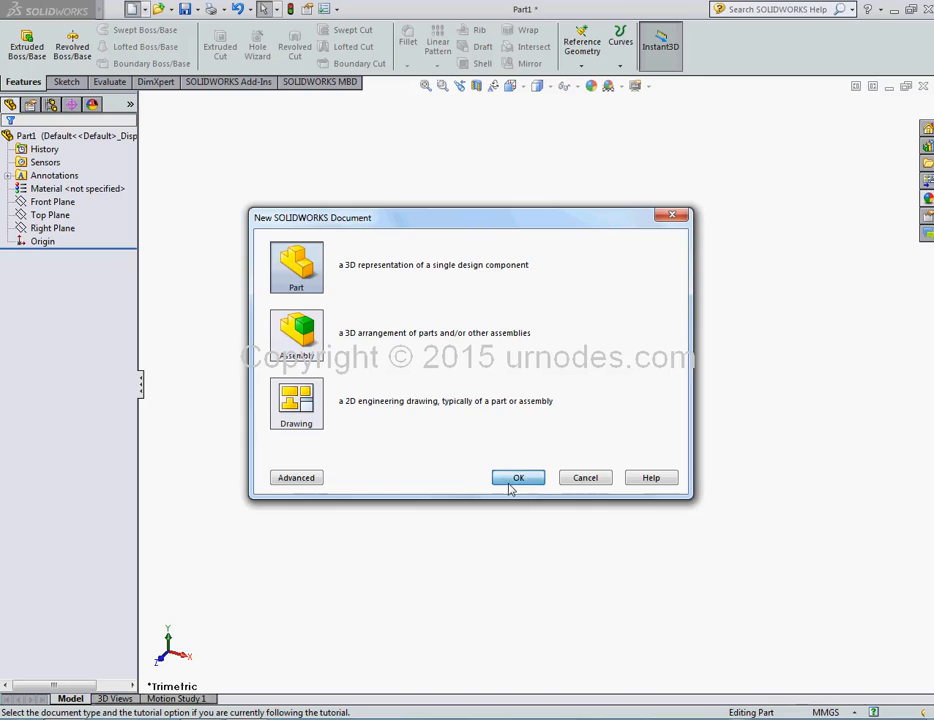
click(518, 476)
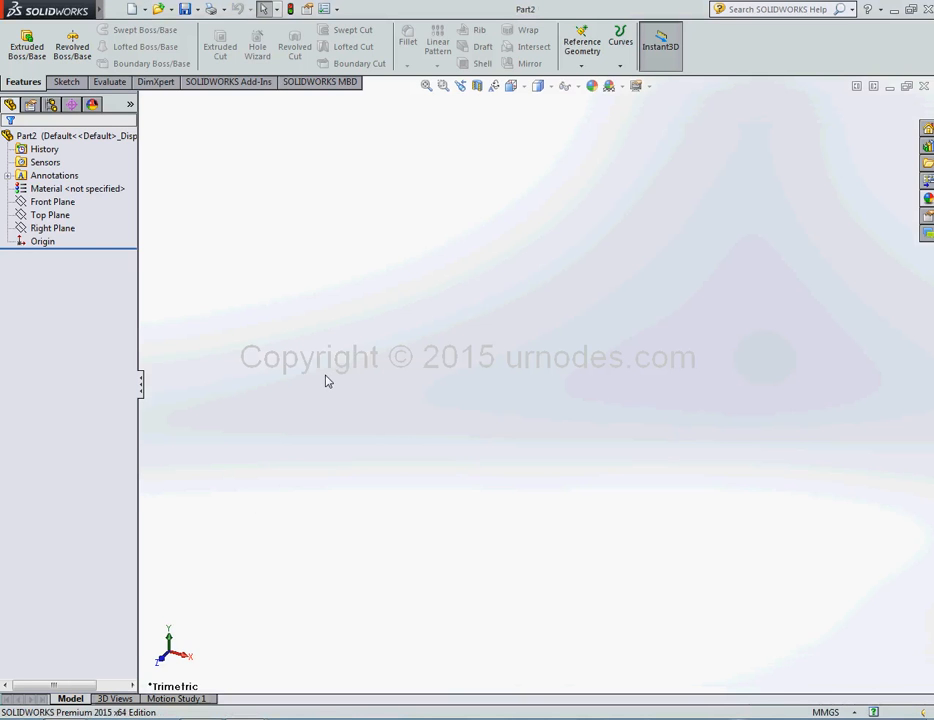
mouse_move(208, 204)
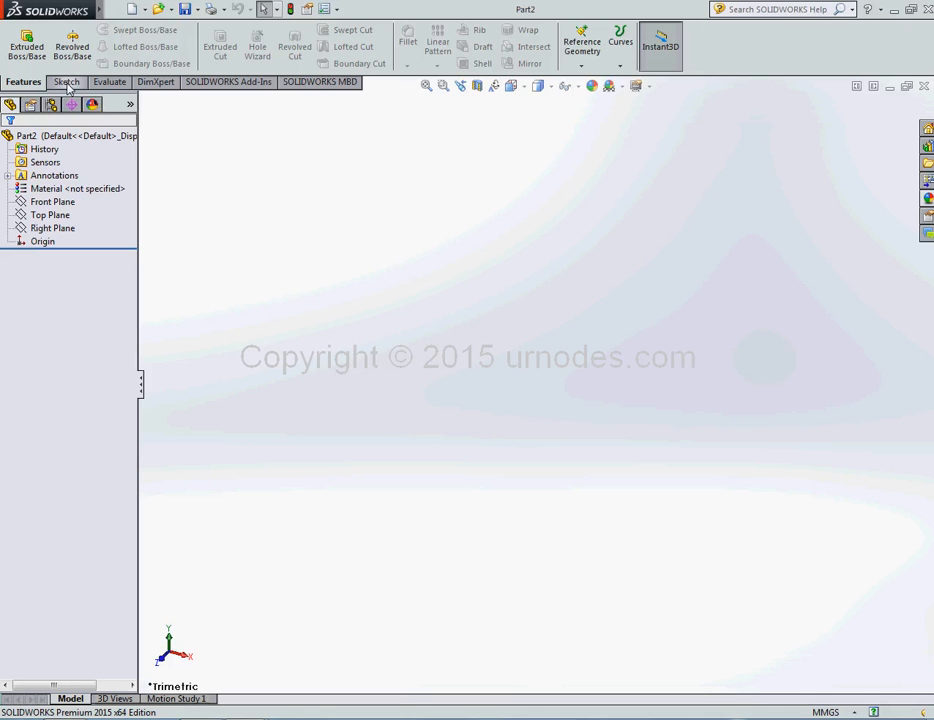
- Start 3DSketch1 from the Sketch dropdown in the empty part
click(68, 82)
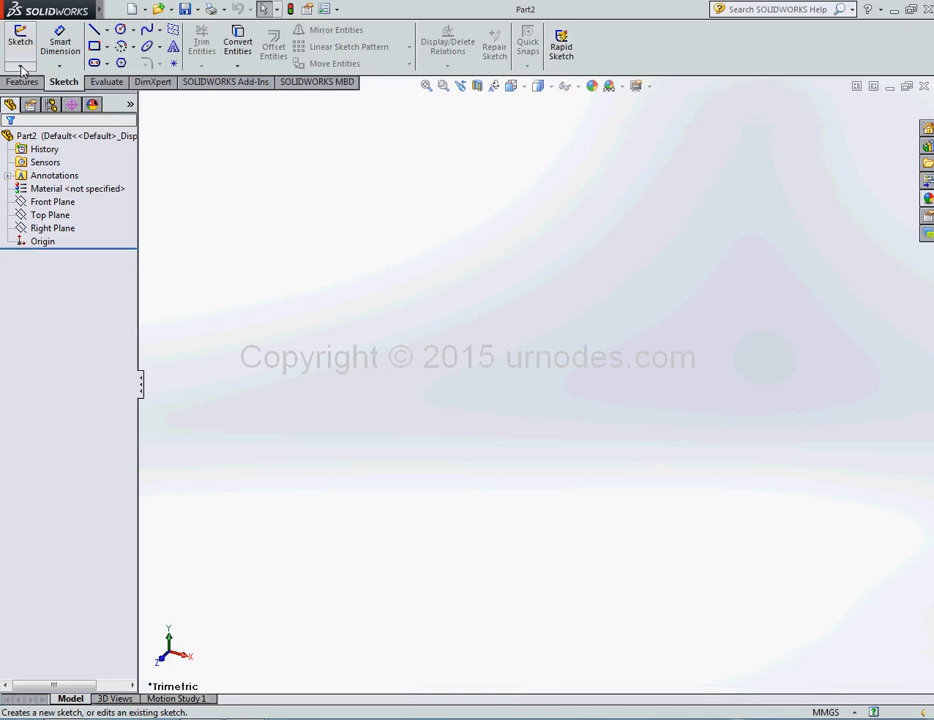
click(18, 42)
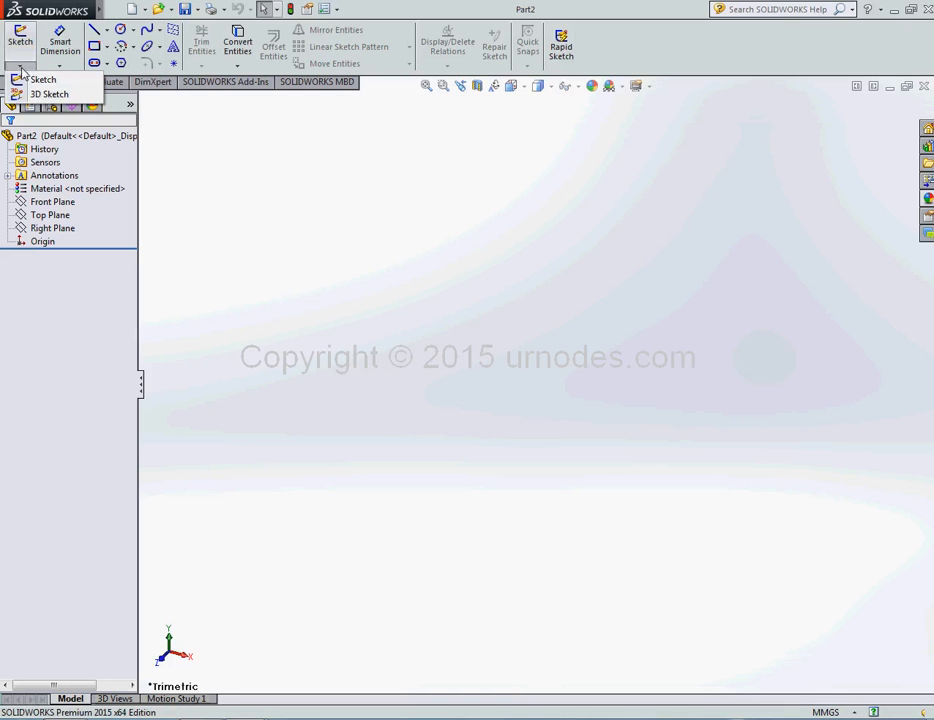
mouse_move(56, 94)
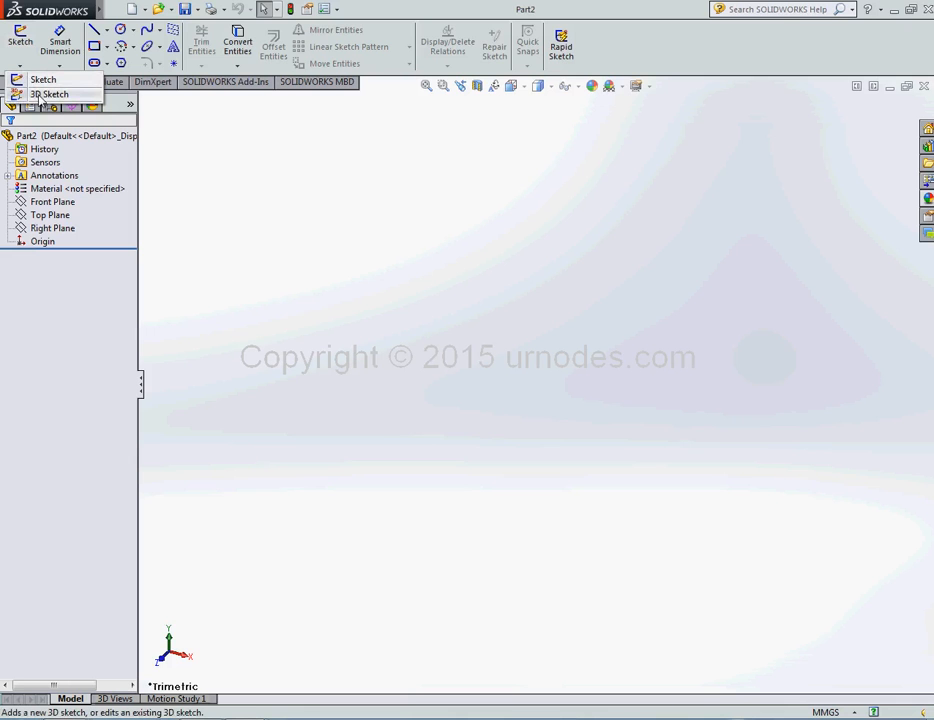
click(44, 84)
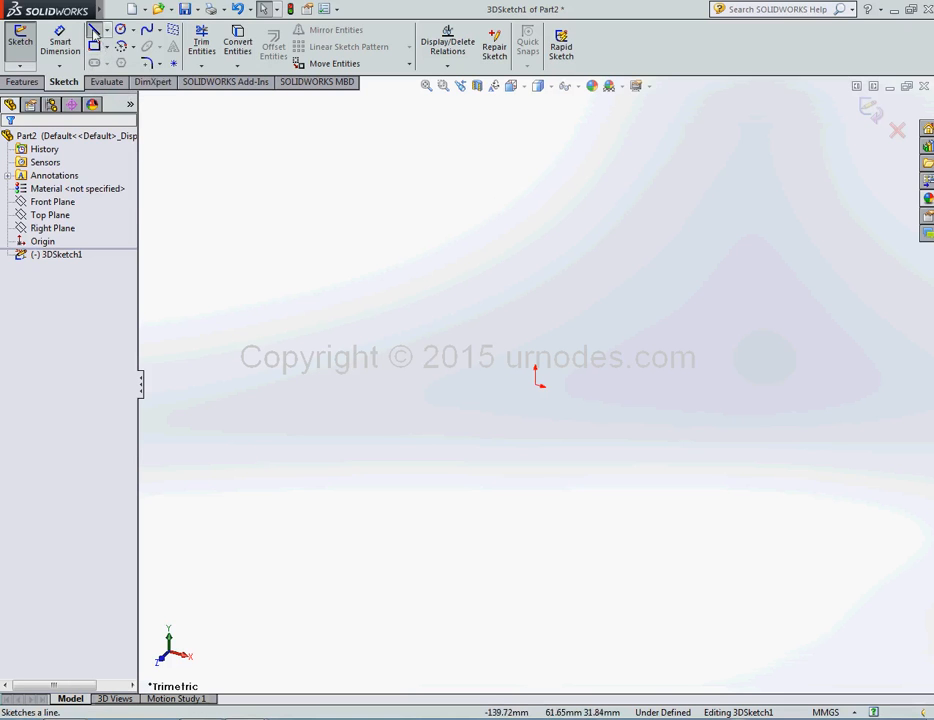
- Draw the first line segment of the 3D path starting from the origin
click(94, 30)
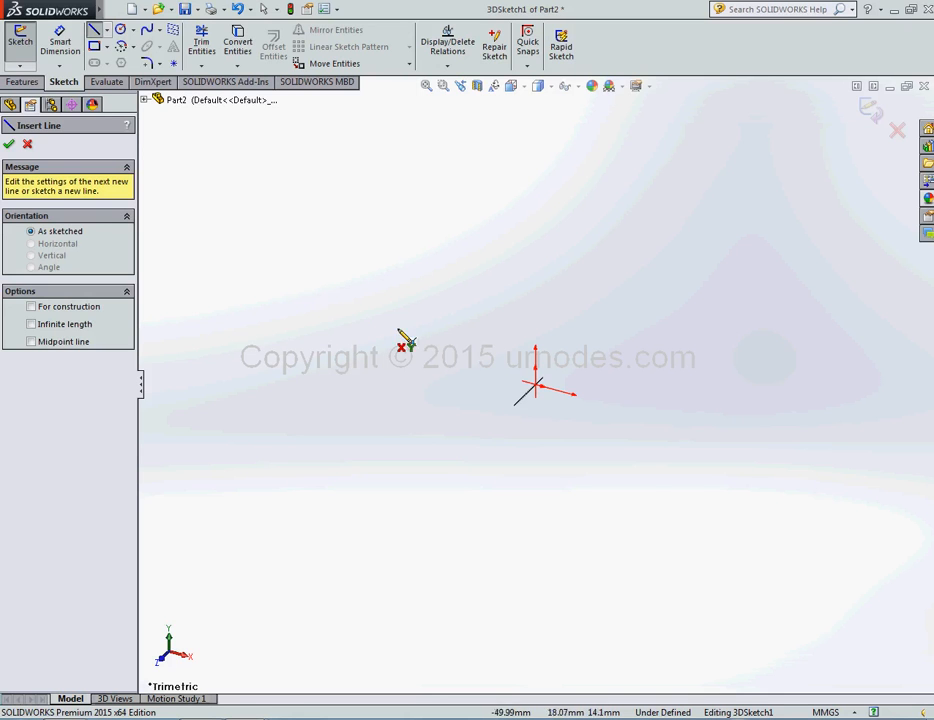
mouse_move(548, 408)
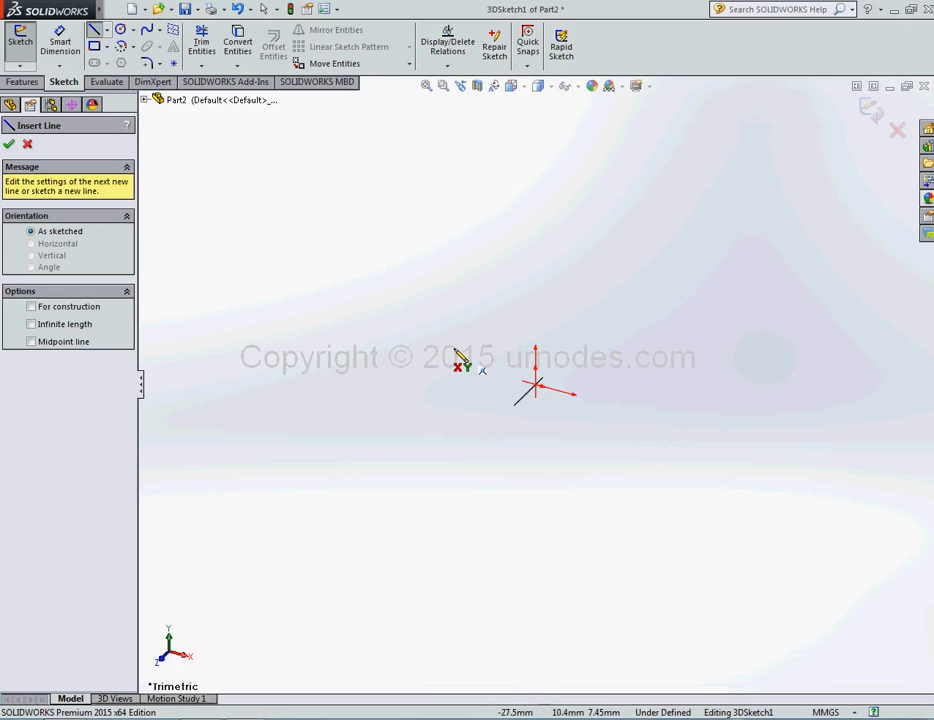
mouse_move(548, 404)
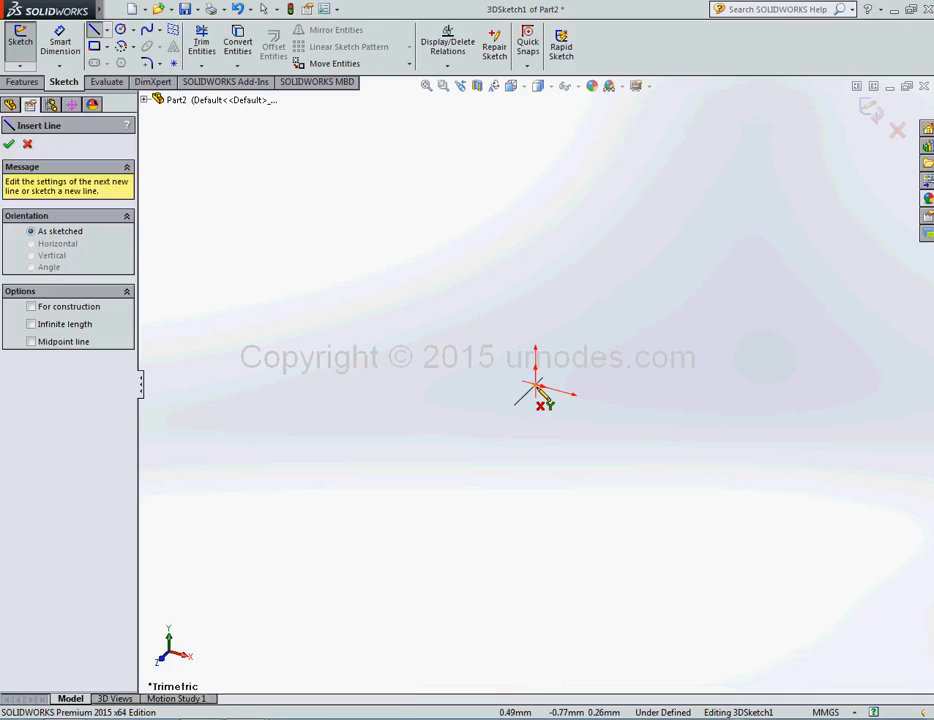
drag(536, 388, 644, 418)
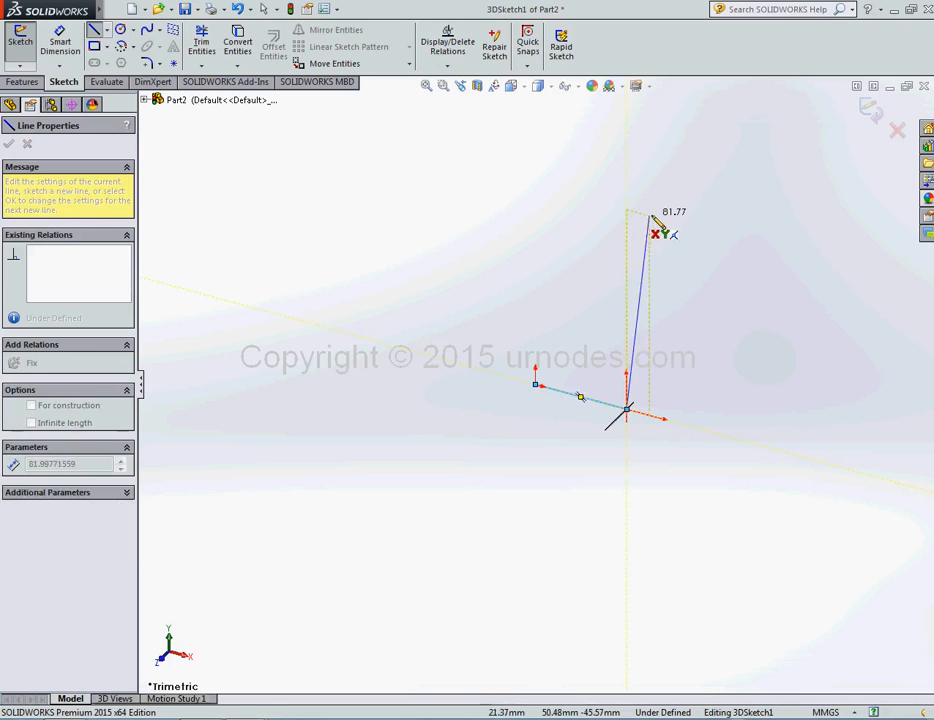
drag(656, 222, 656, 220)
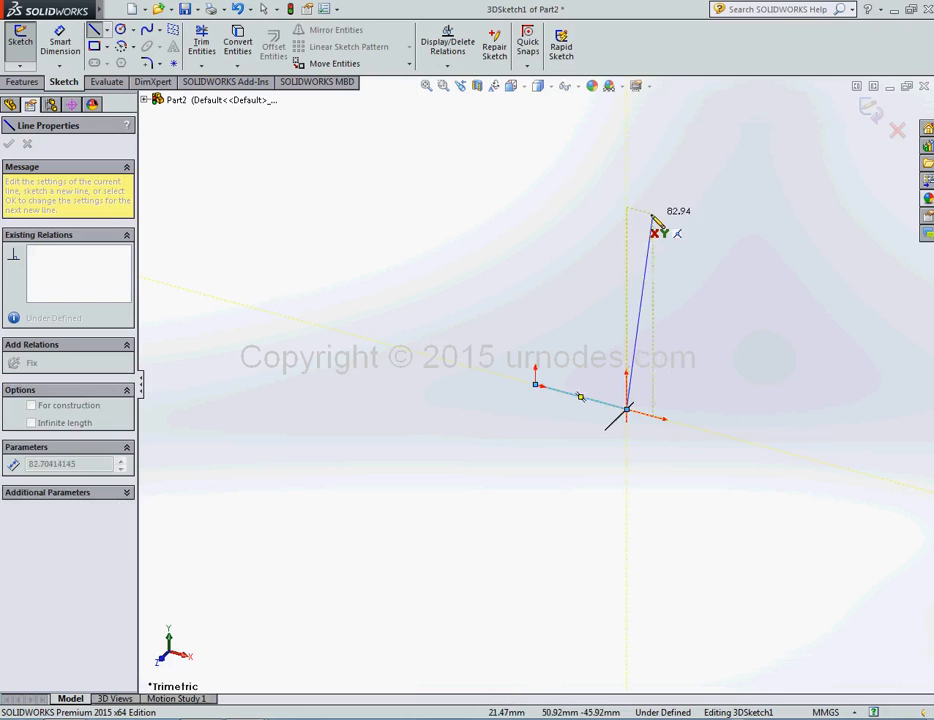
- Continue the chain with further connected line segments to complete the pipe's 3D path
drag(656, 222, 628, 210)
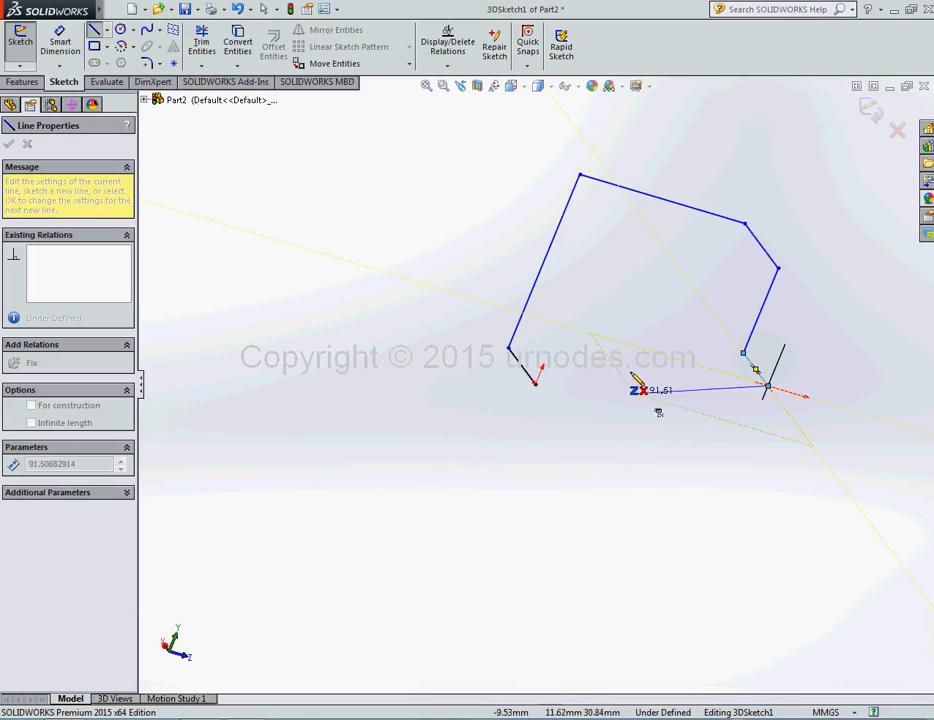
drag(760, 376, 610, 350)
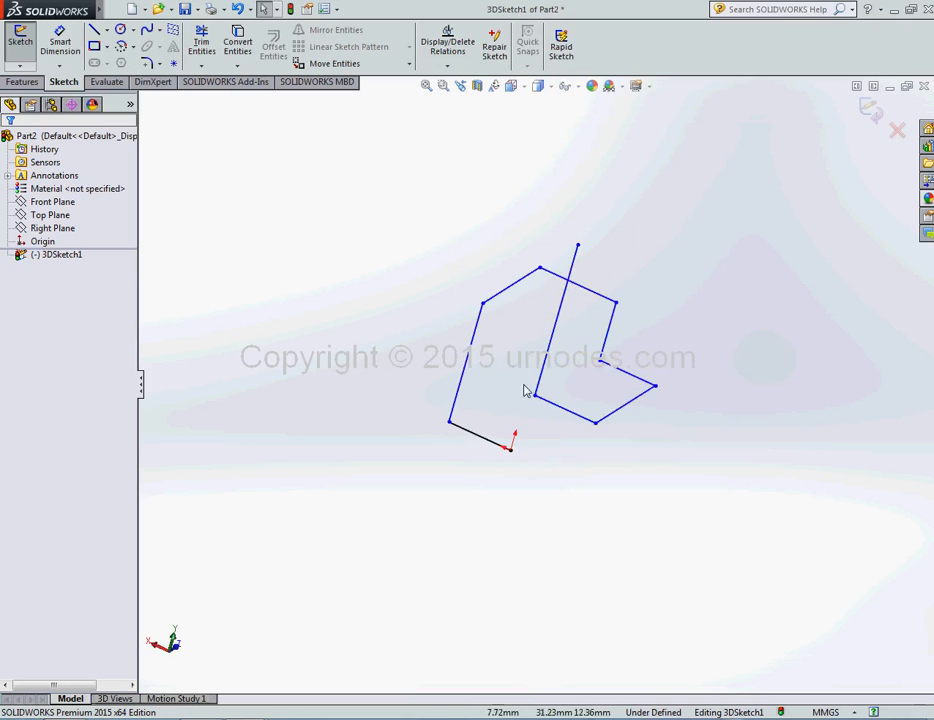
mouse_move(550, 444)
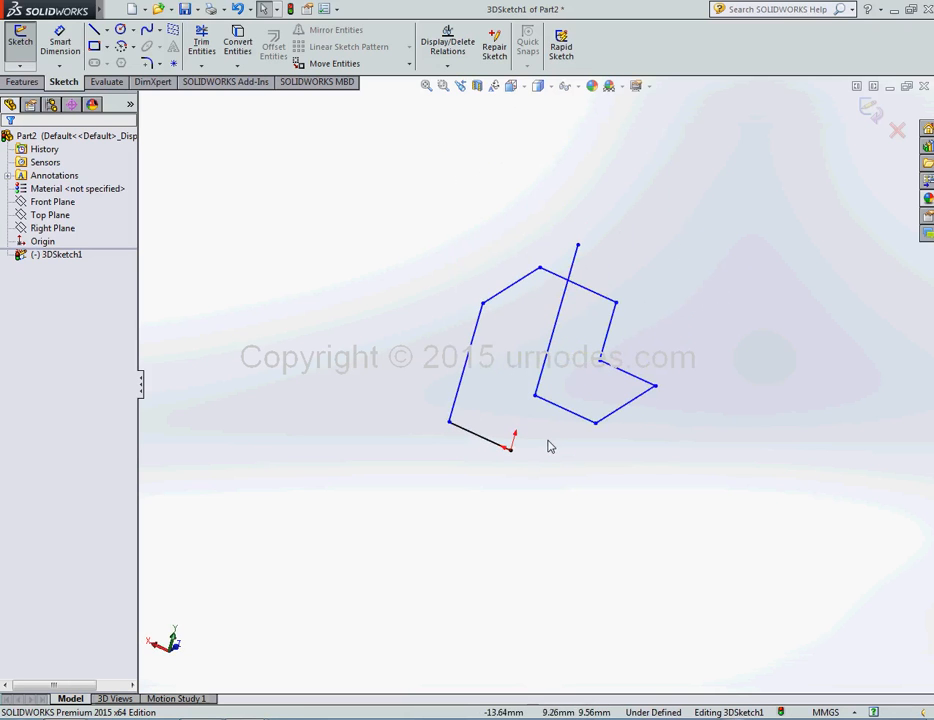
mouse_move(560, 446)
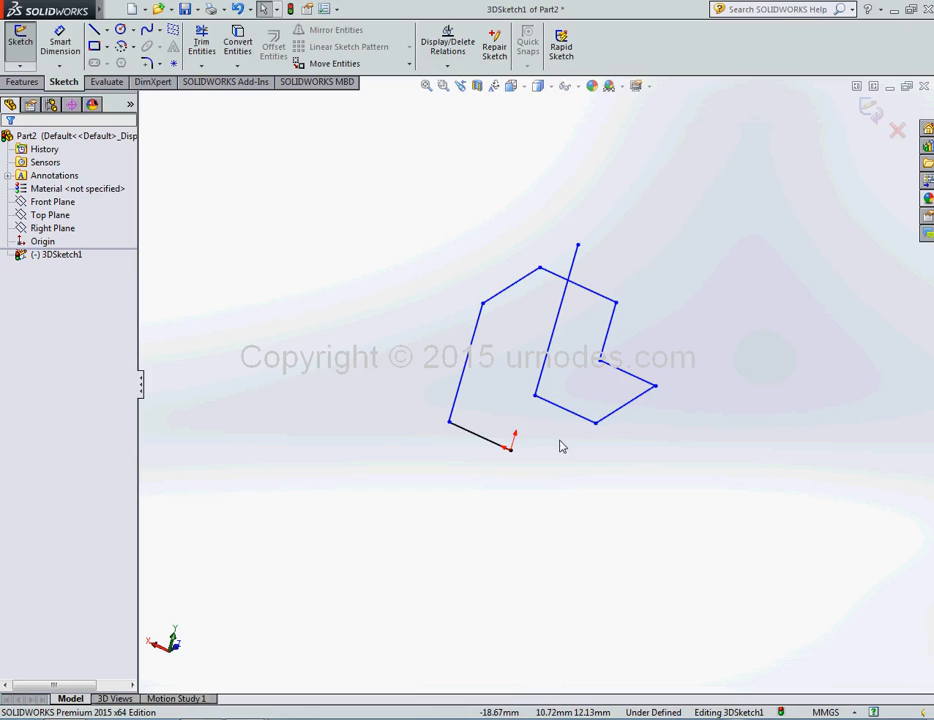
mouse_move(570, 452)
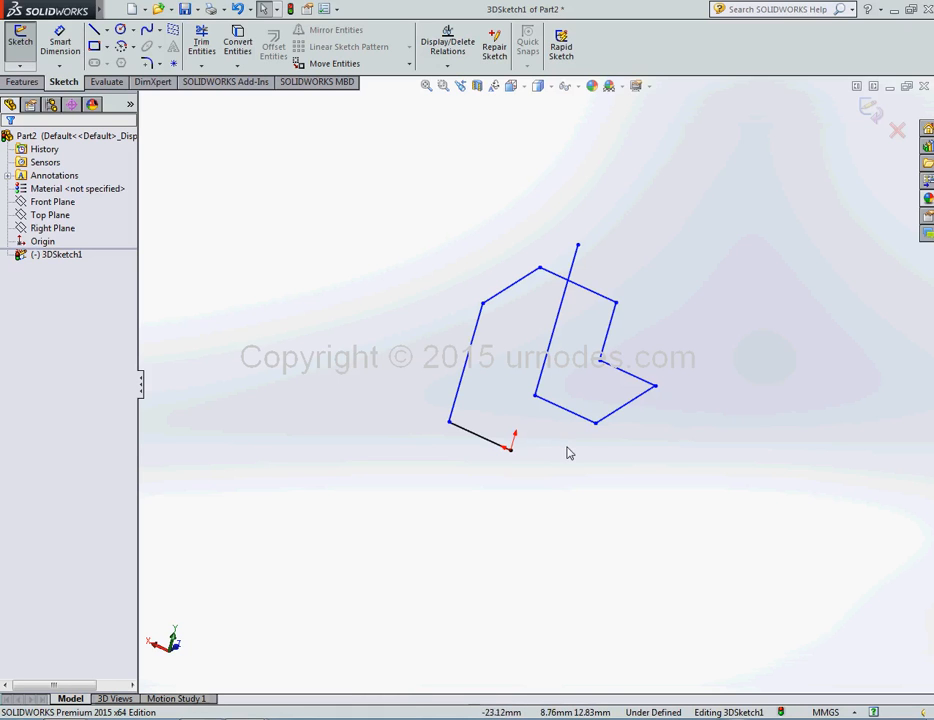
mouse_move(576, 442)
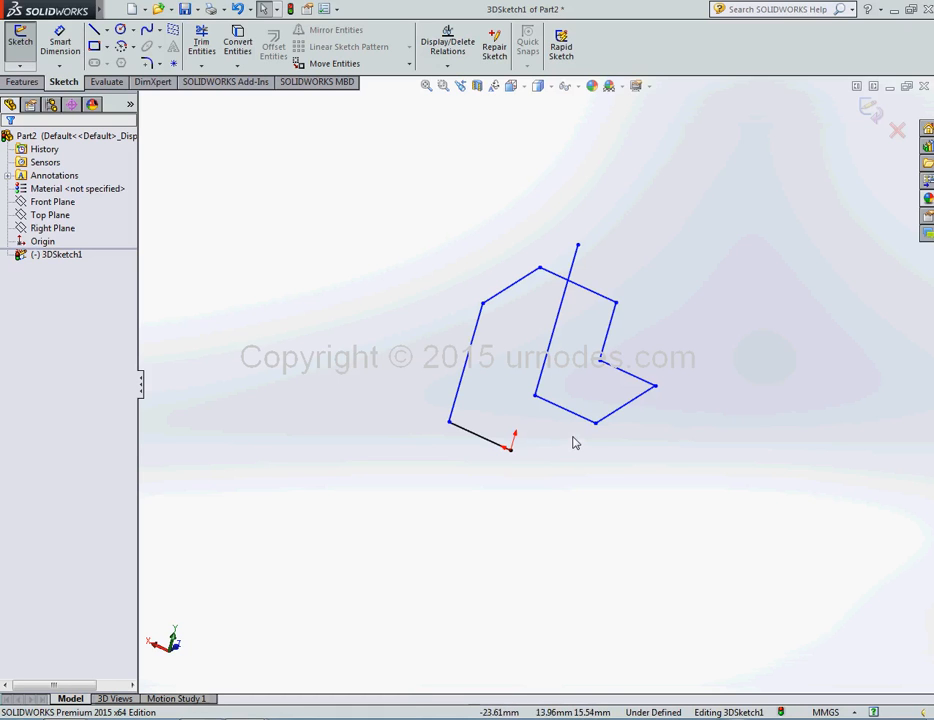
- Add a Smart Dimension of 40 to the short bottom line of the path
click(76, 188)
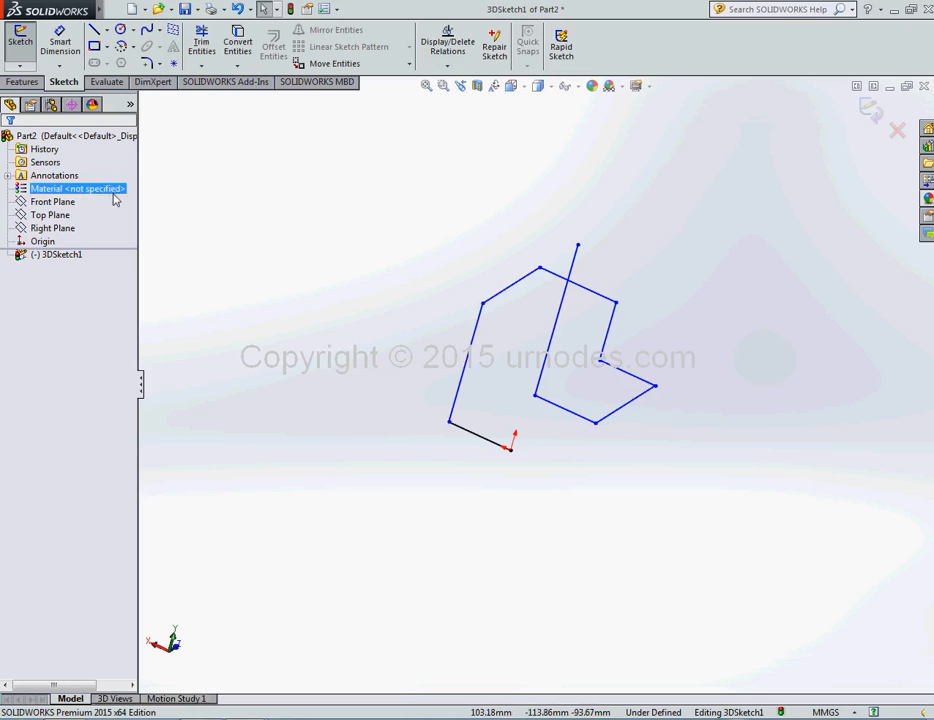
mouse_move(56, 42)
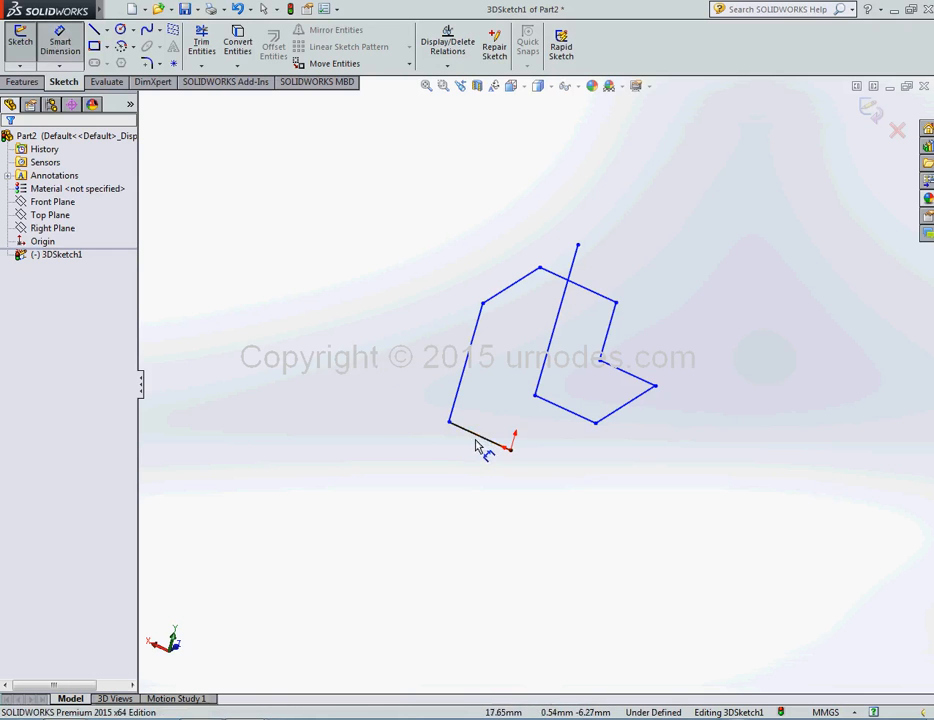
click(464, 448)
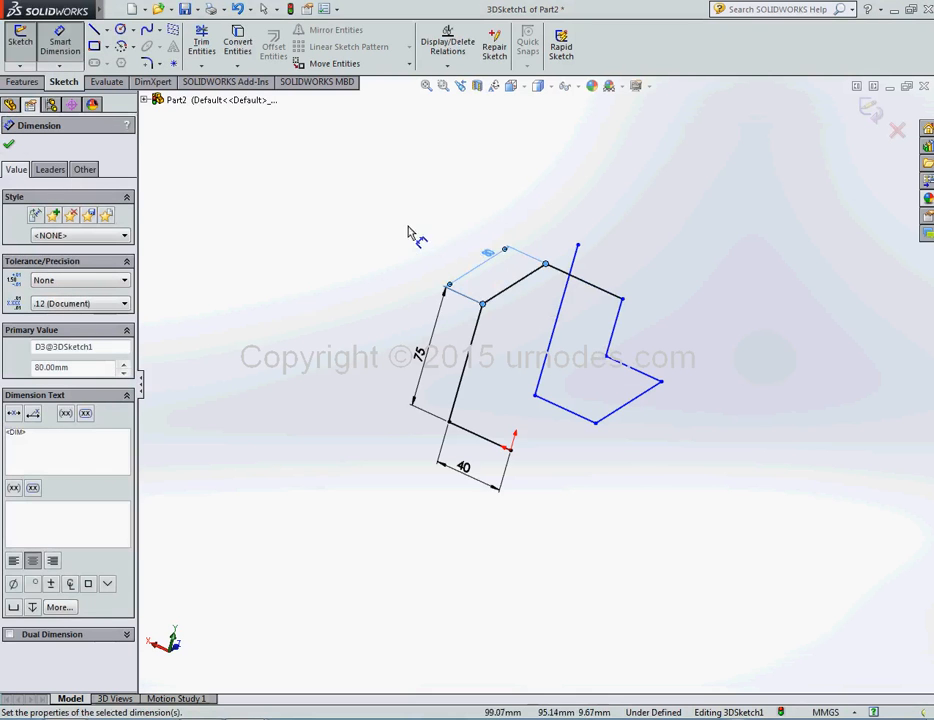
- Dimension the remaining path segments with lengths such as 50 mm and 35 mm
click(578, 248)
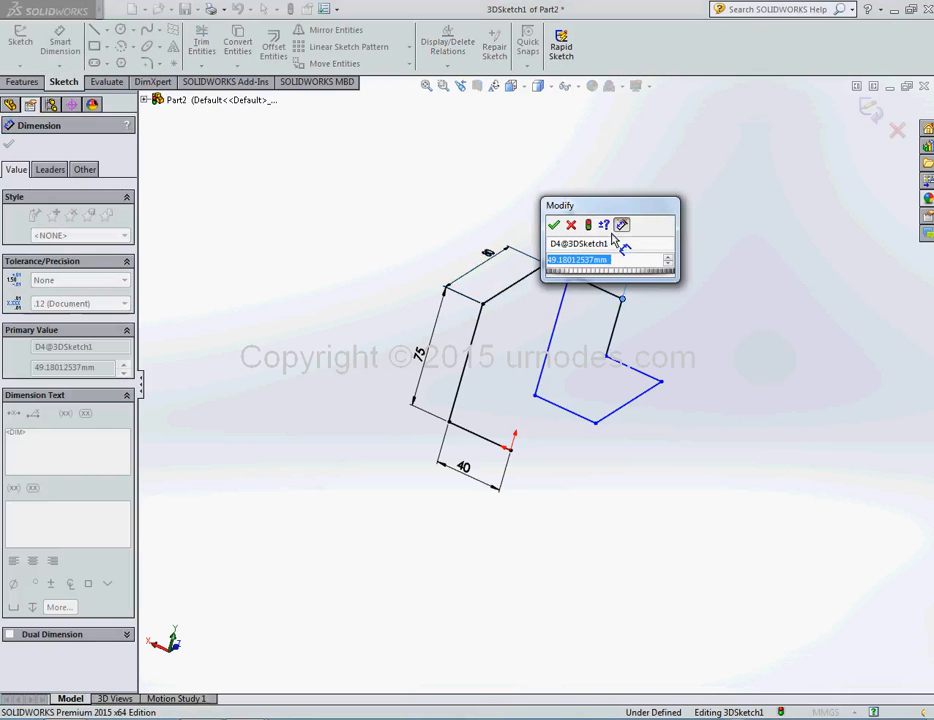
click(556, 224)
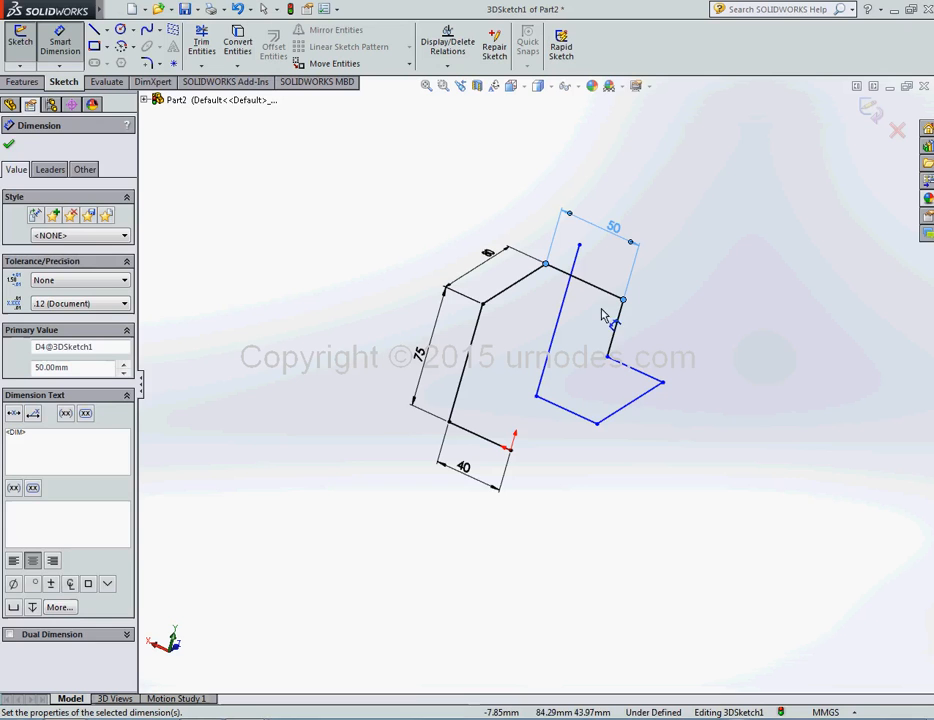
click(616, 320)
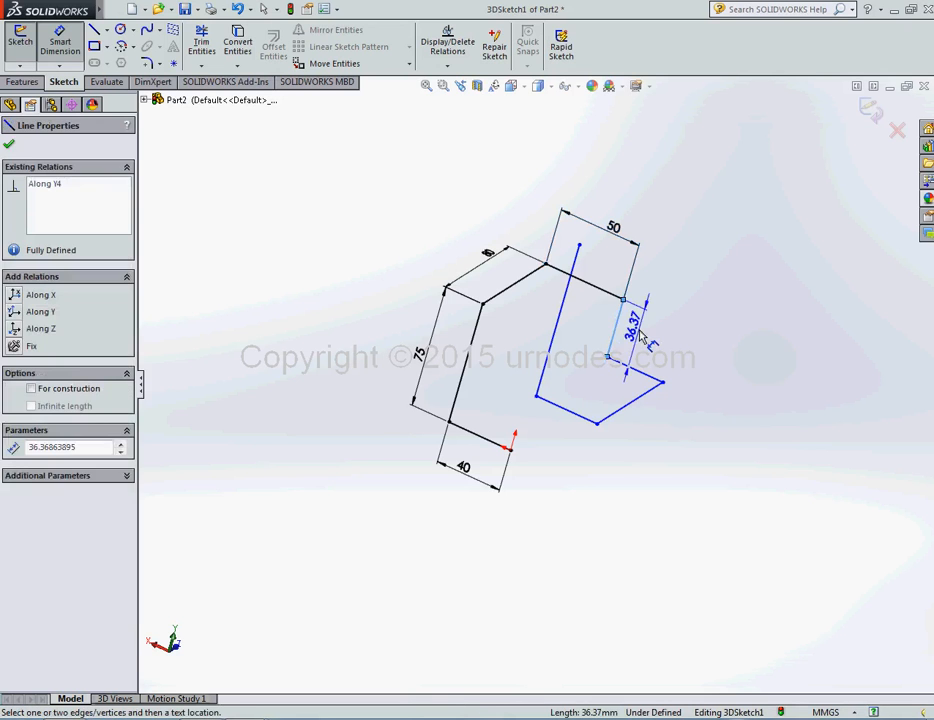
click(632, 332)
text(35)
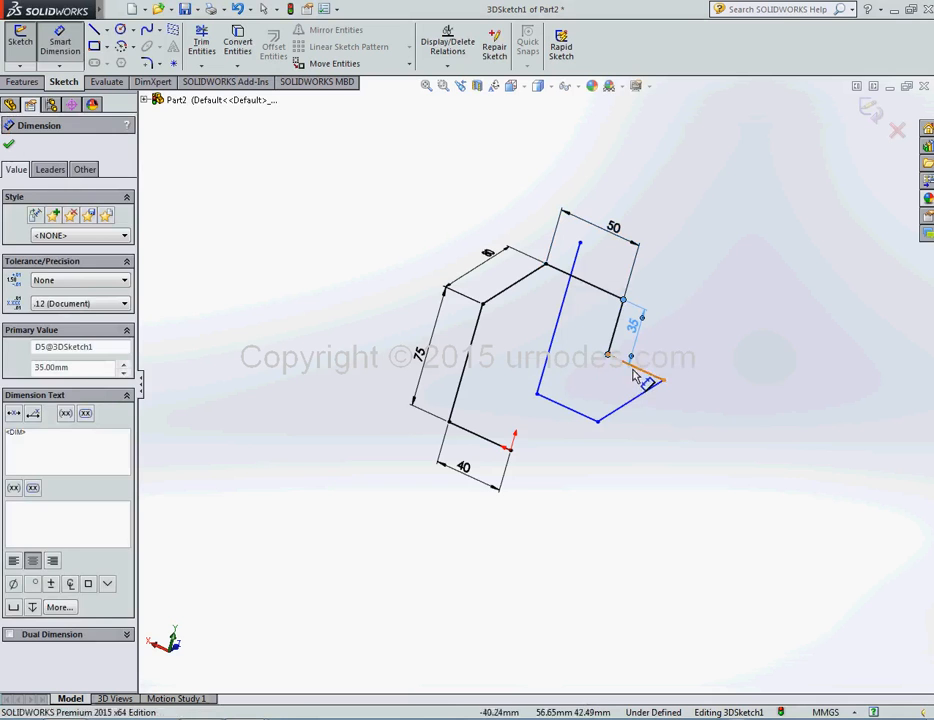
click(634, 376)
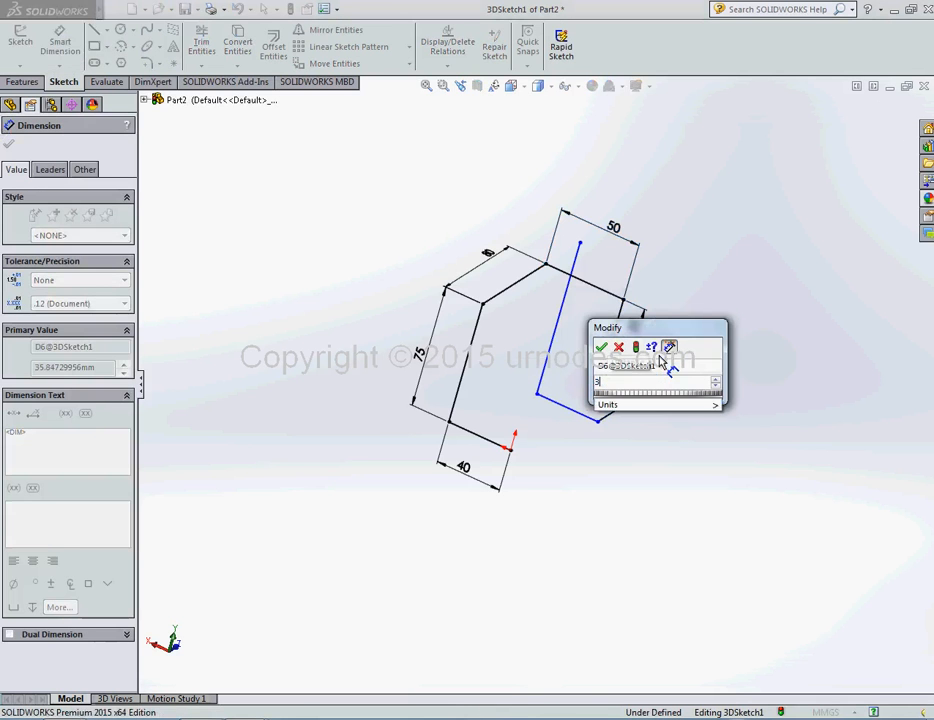
click(604, 348)
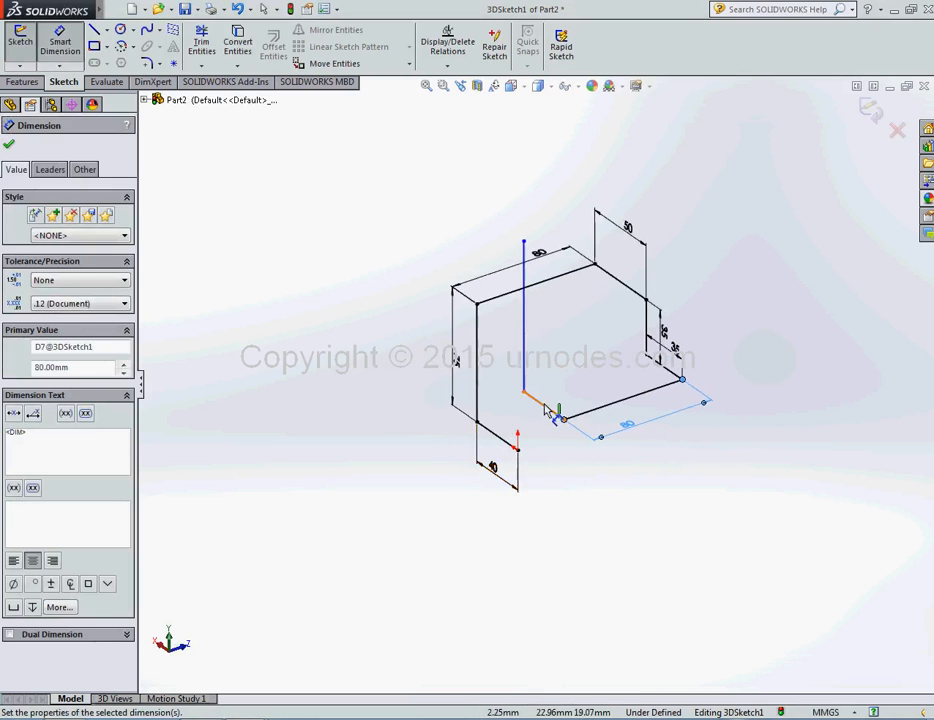
click(548, 412)
text(100)
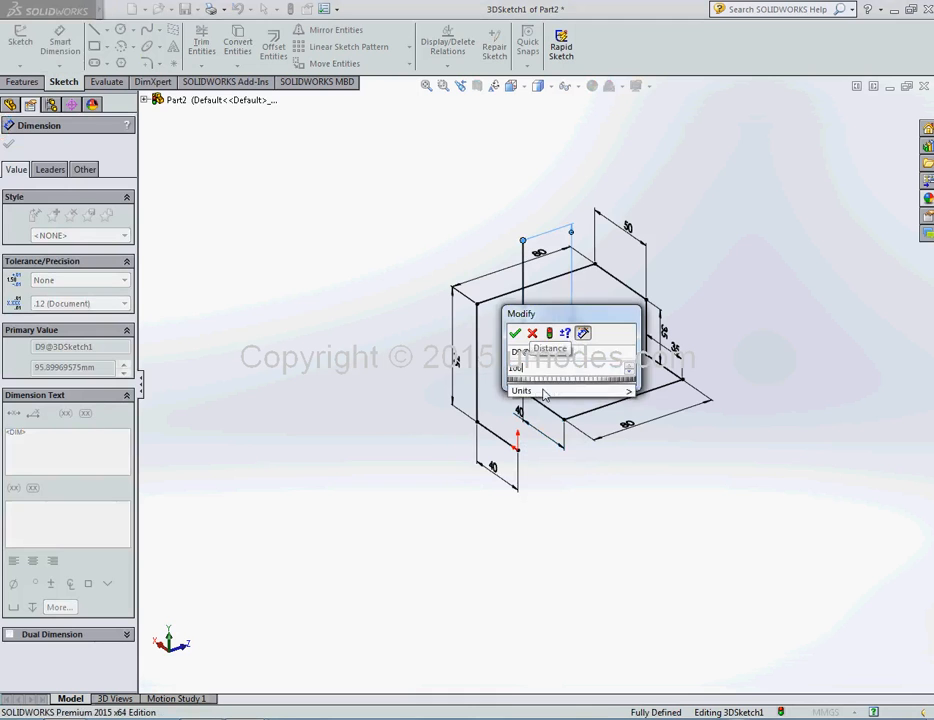
- Fix the vertical leg at 100 mm so the 3D sketch becomes fully defined
click(516, 332)
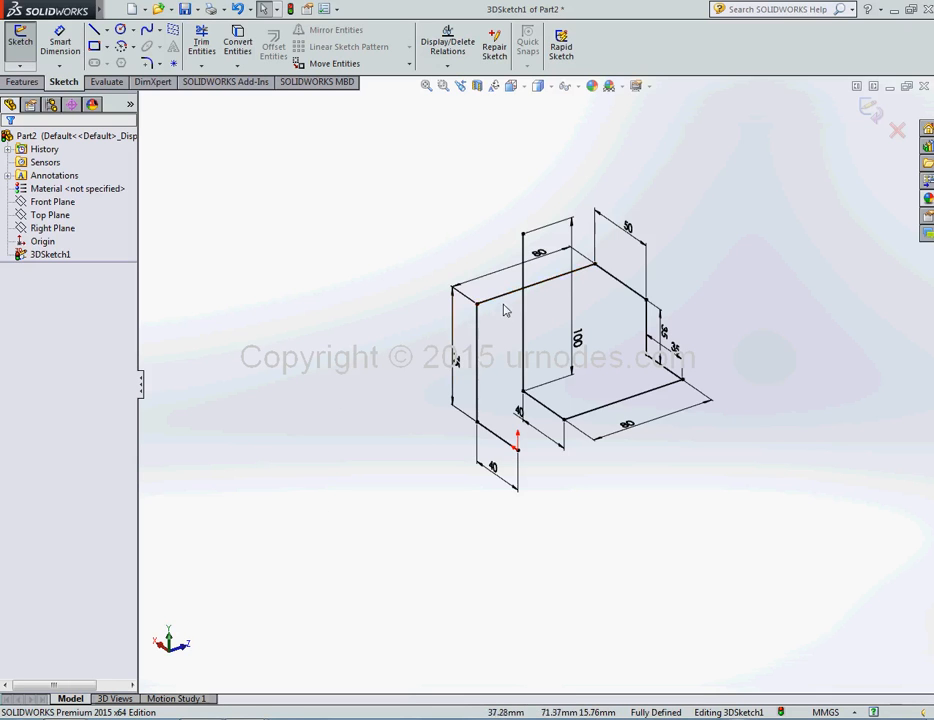
click(466, 356)
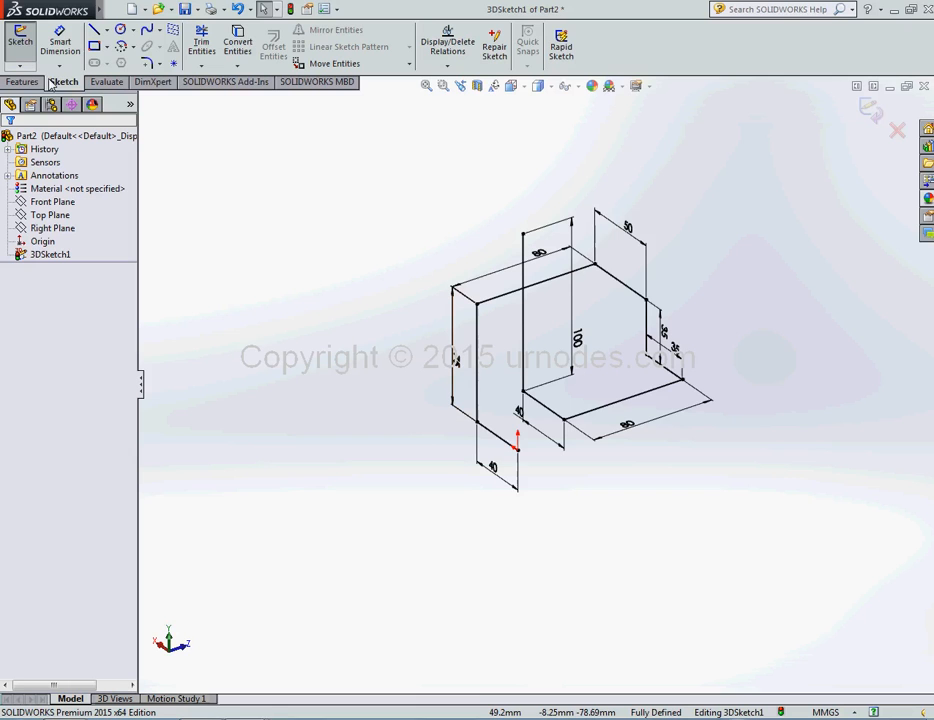
mouse_move(238, 220)
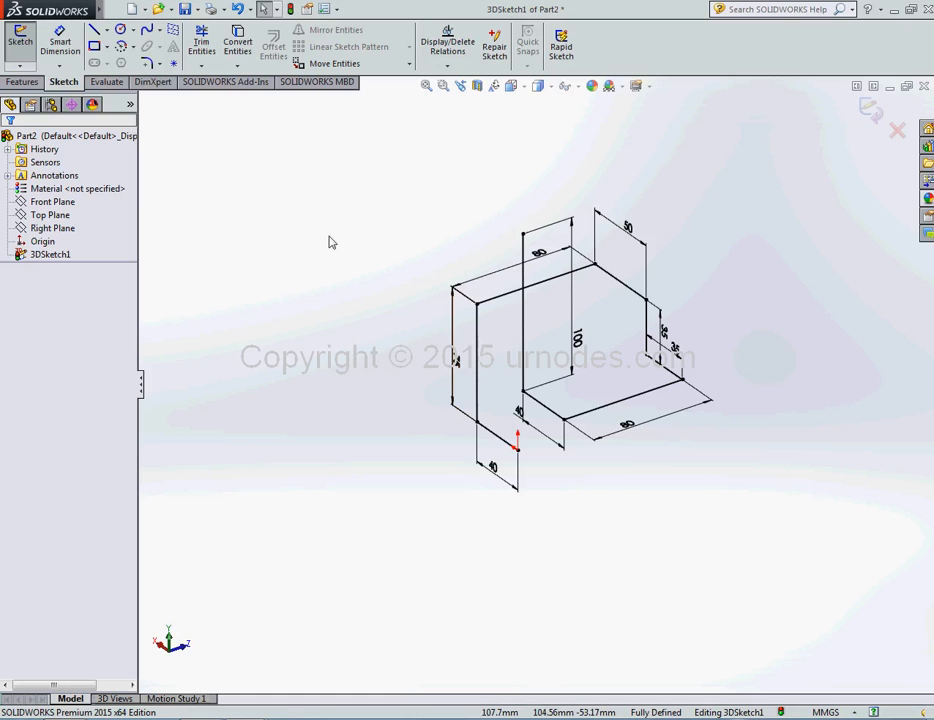
mouse_move(220, 160)
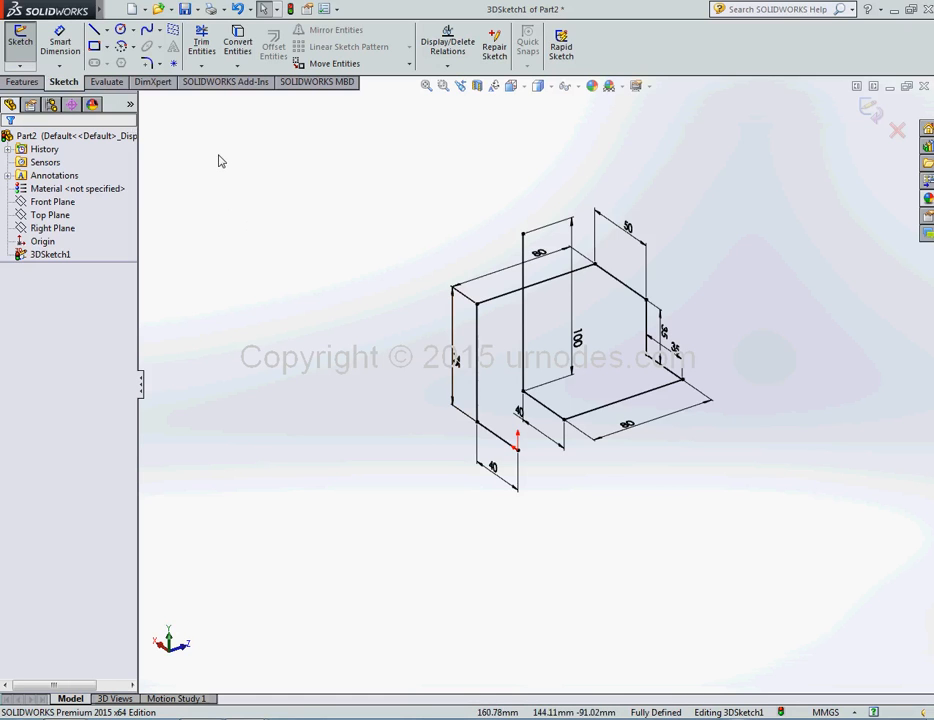
mouse_move(144, 62)
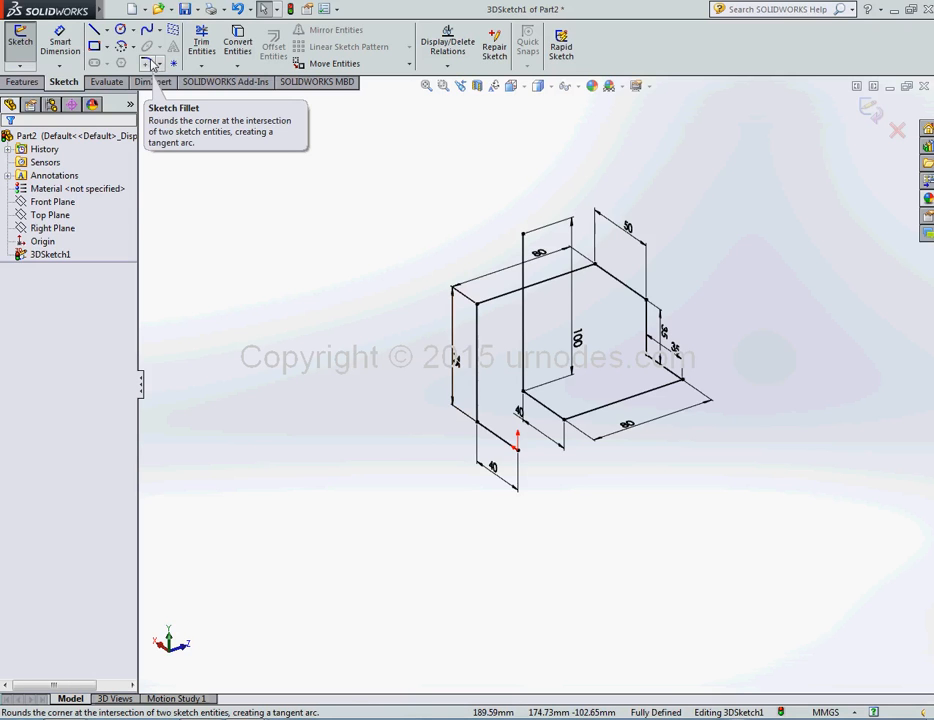
- Apply a Sketch Fillet of 10 mm radius to the first corners of the path
click(144, 46)
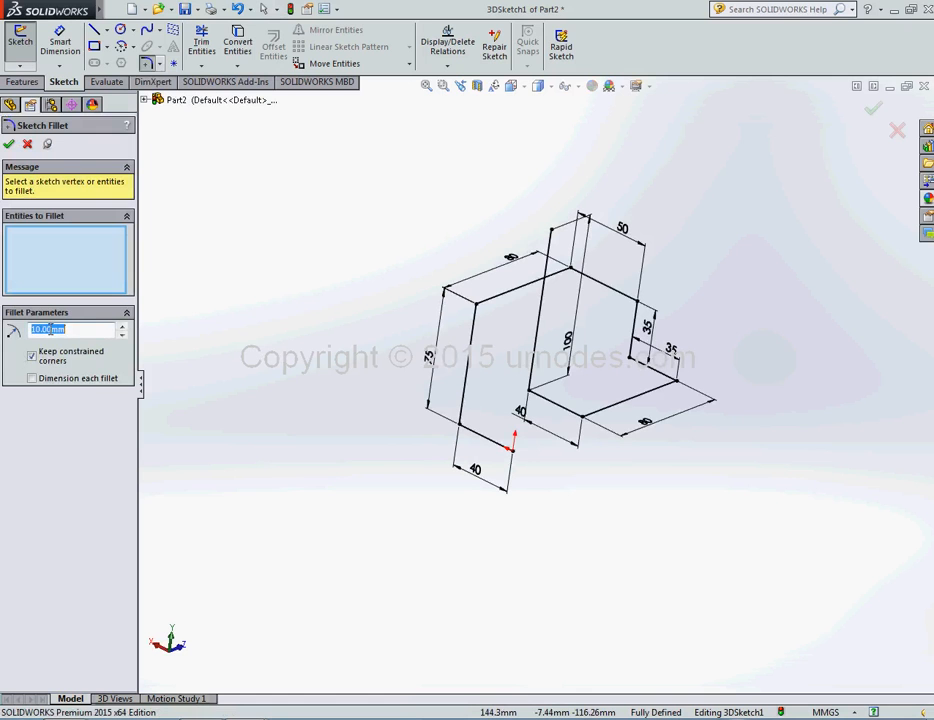
text(5.00mm)
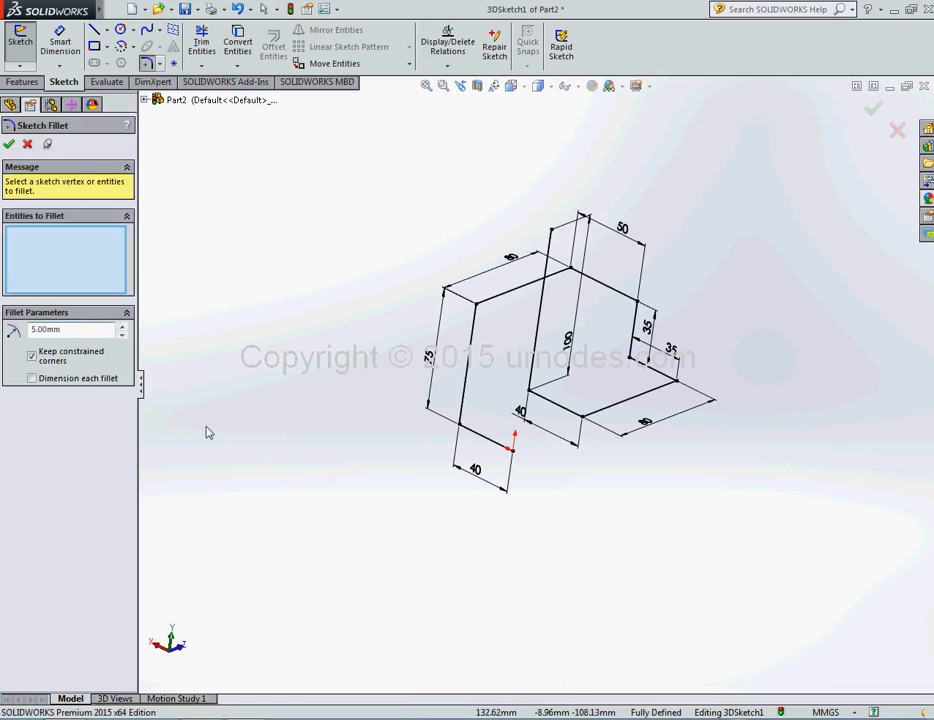
click(474, 440)
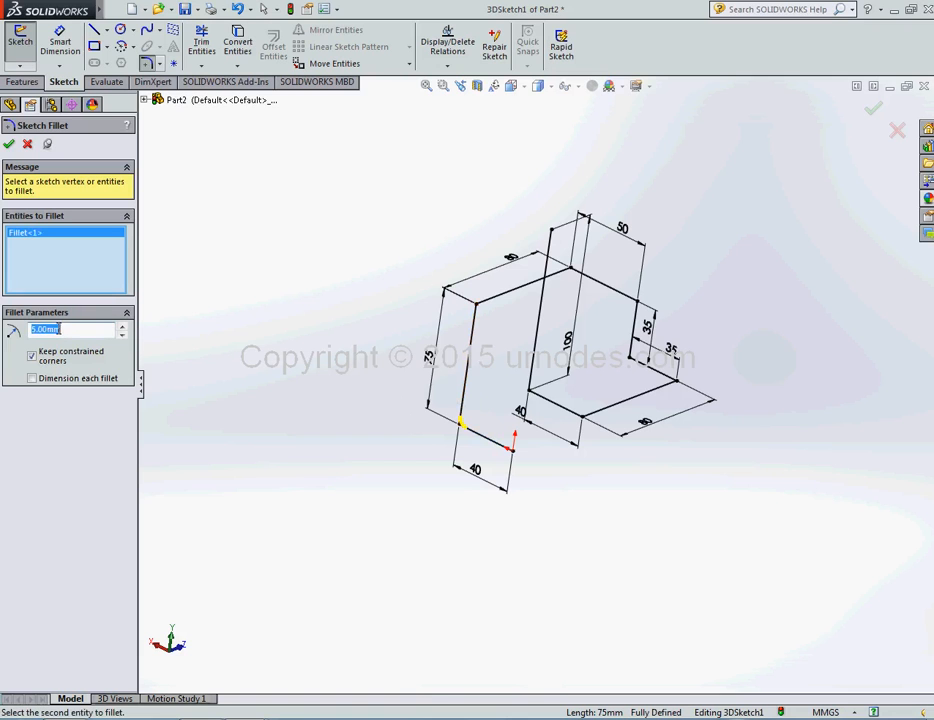
text(10.00mm)
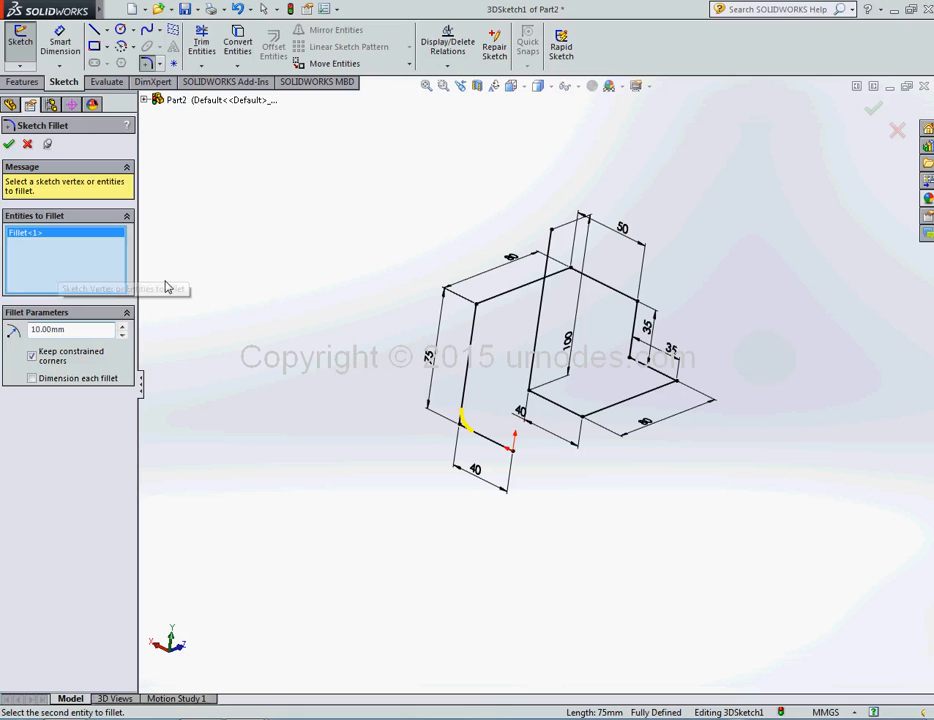
click(486, 304)
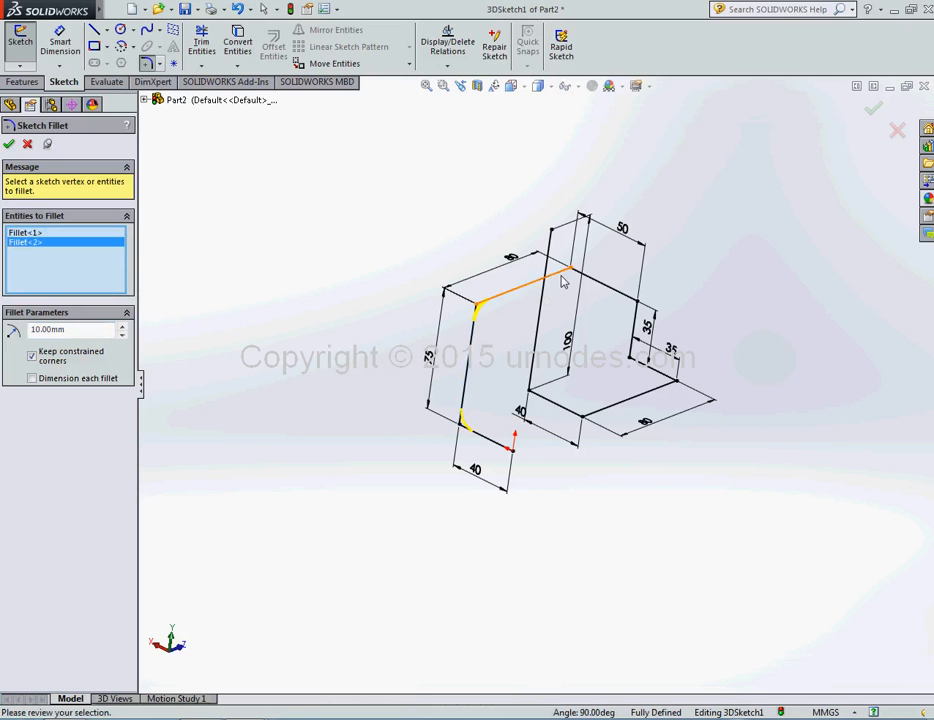
click(562, 272)
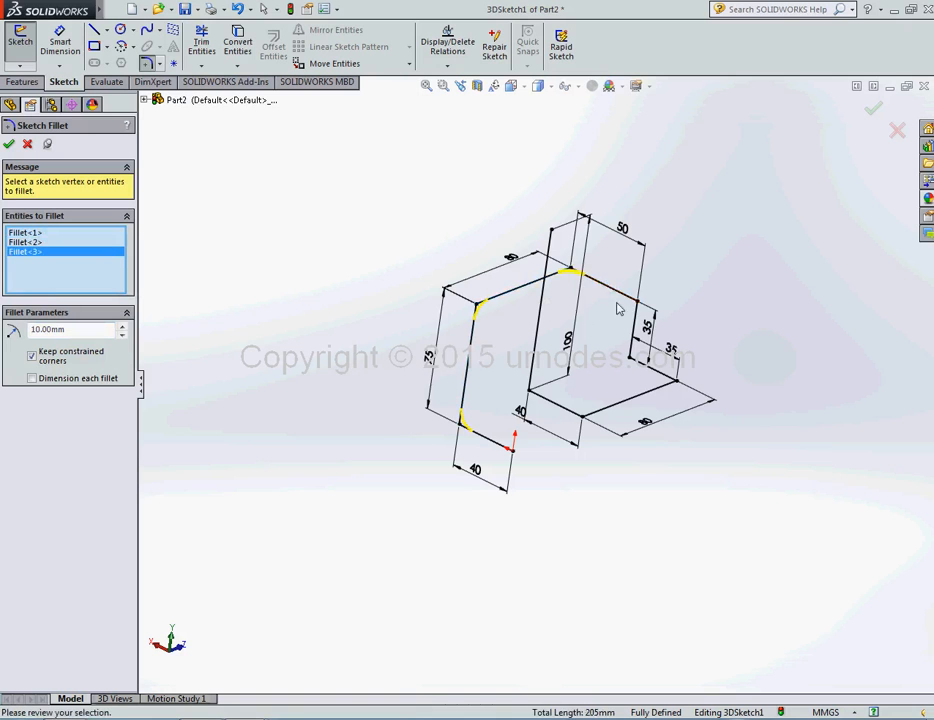
- Add the remaining corners to the 10 mm fillet and confirm, closing 3DSketch1
click(636, 304)
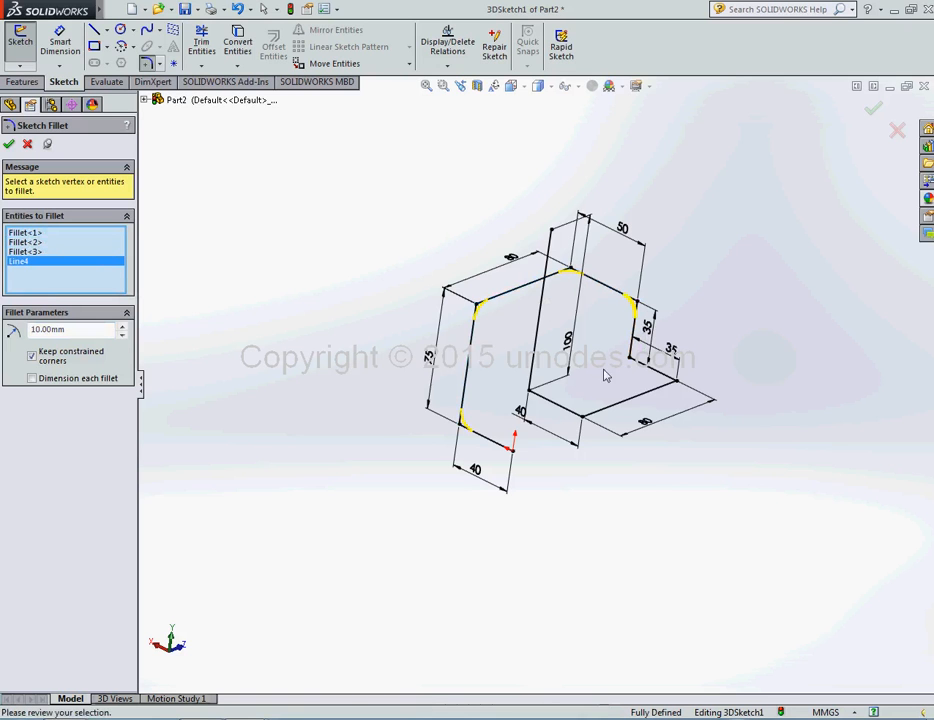
click(636, 356)
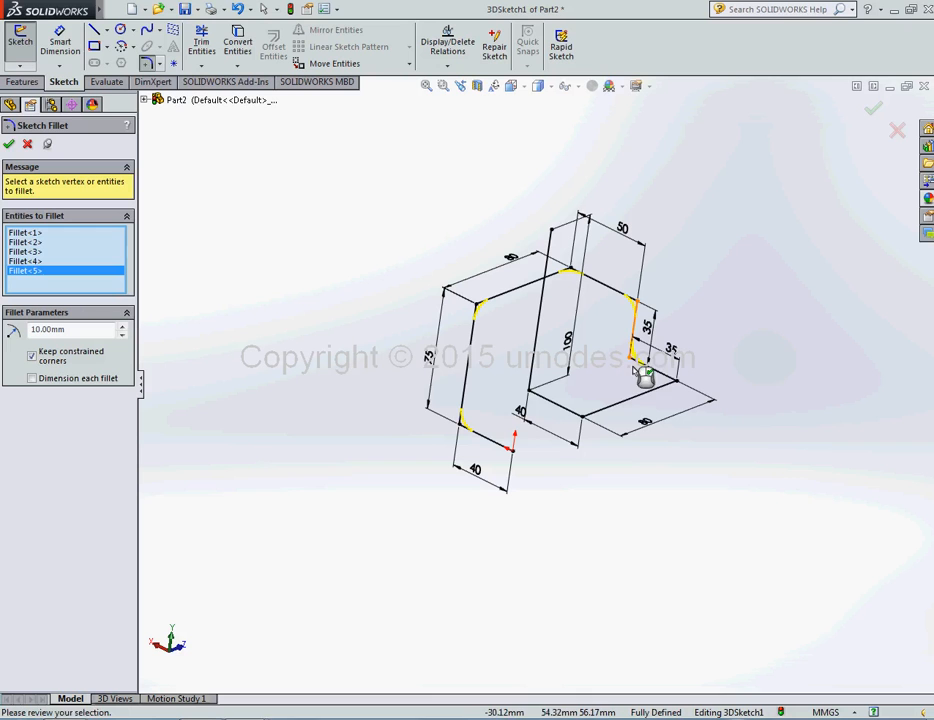
click(656, 376)
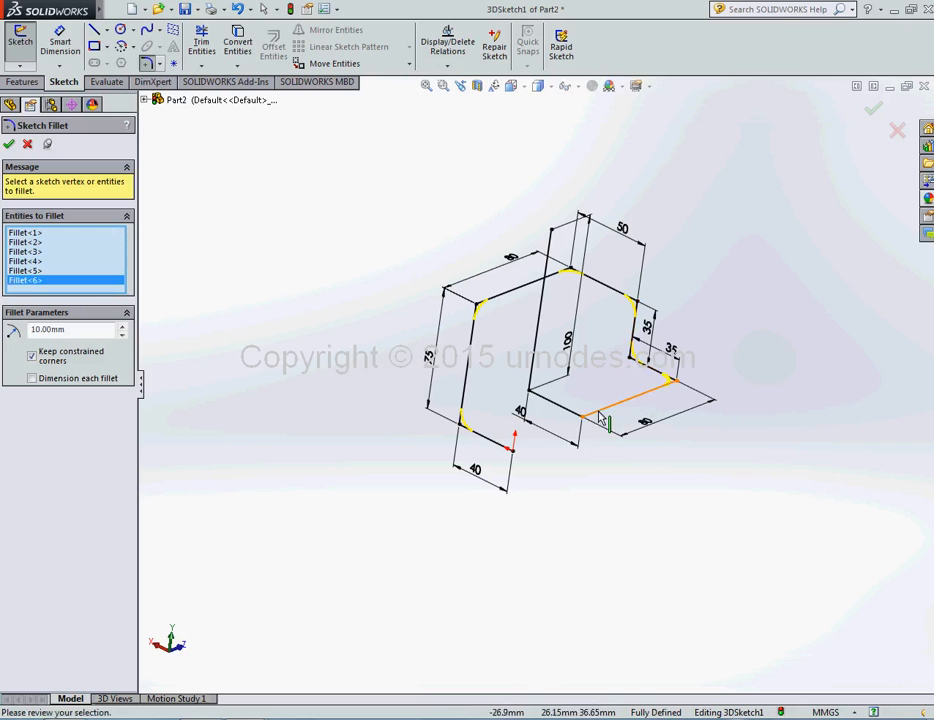
click(610, 408)
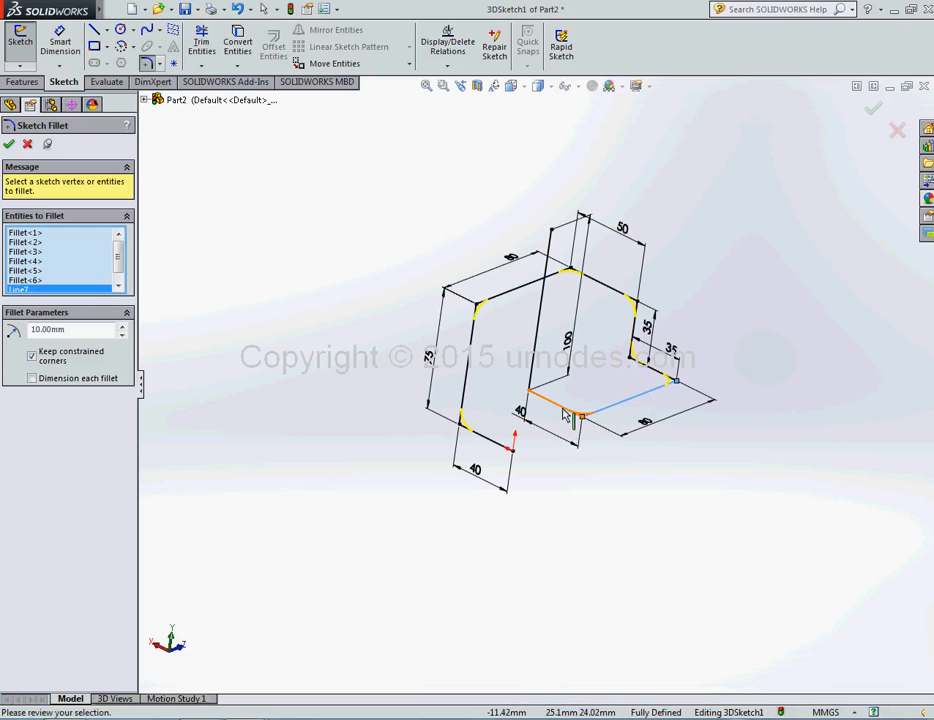
click(542, 300)
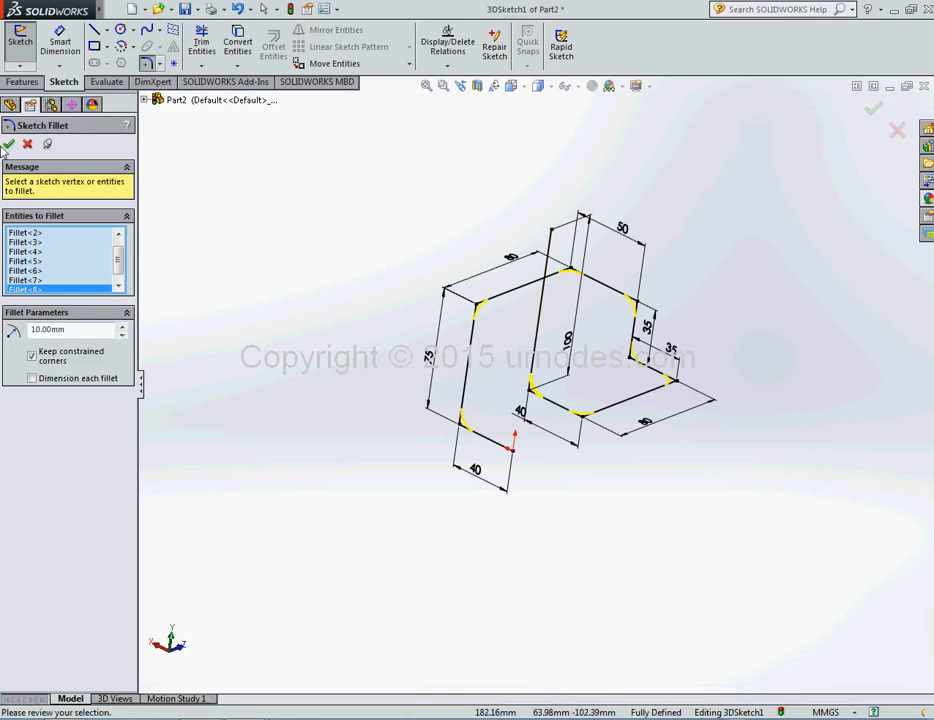
click(8, 146)
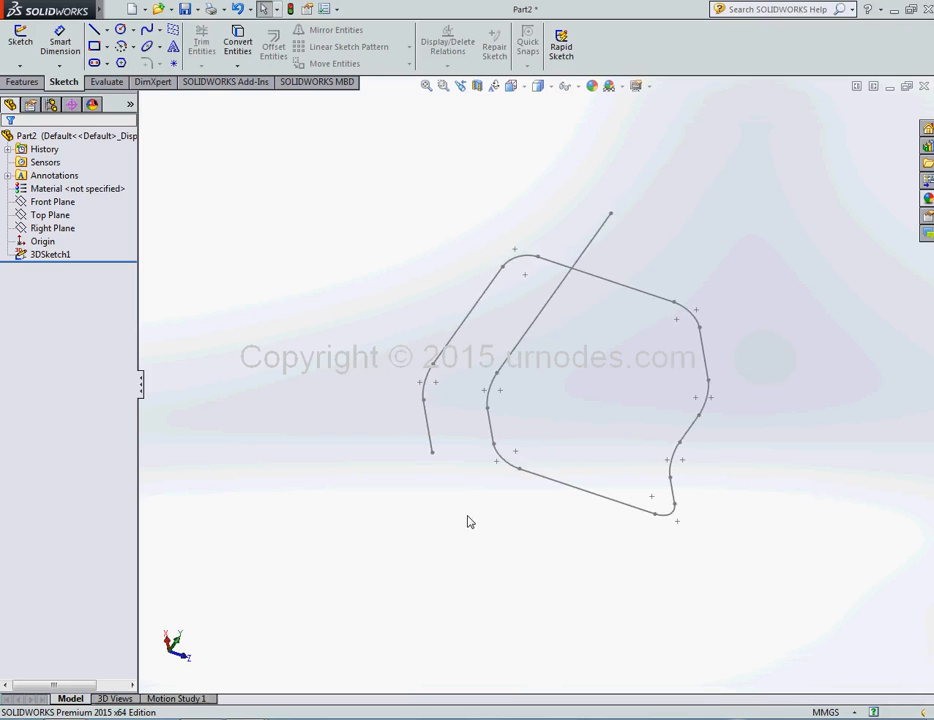
mouse_move(464, 520)
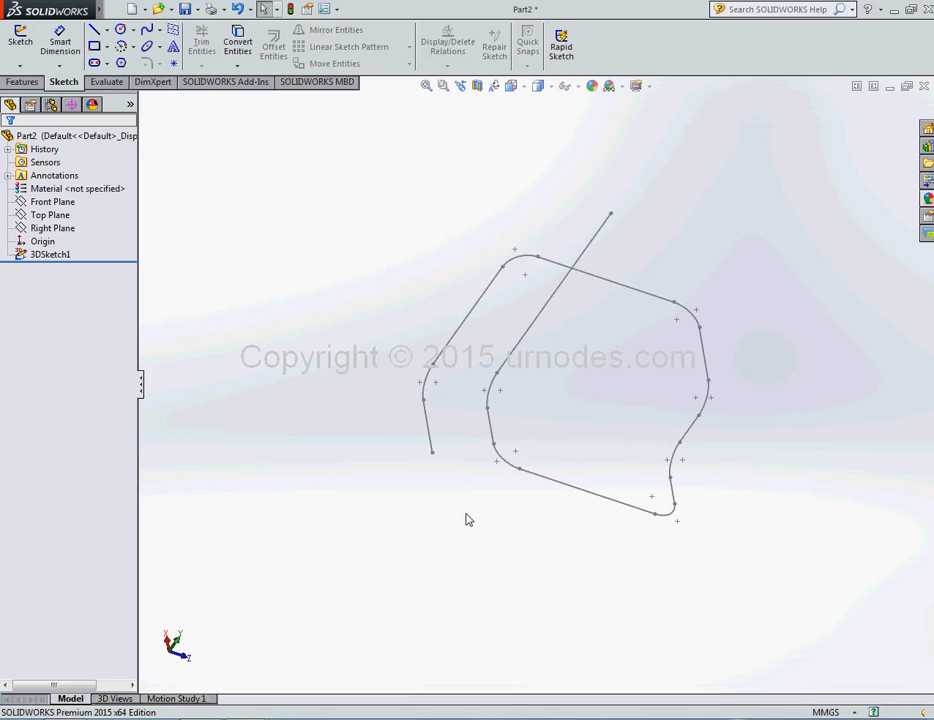
mouse_move(466, 516)
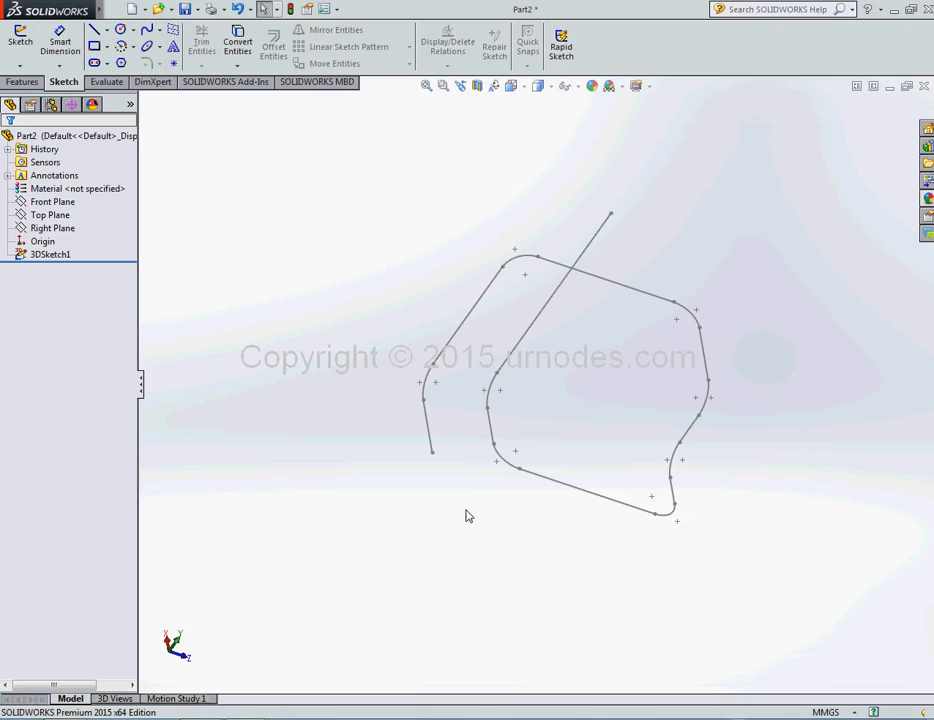
- Rotate the view of the completed filleted trajectory before starting another sketch
click(430, 474)
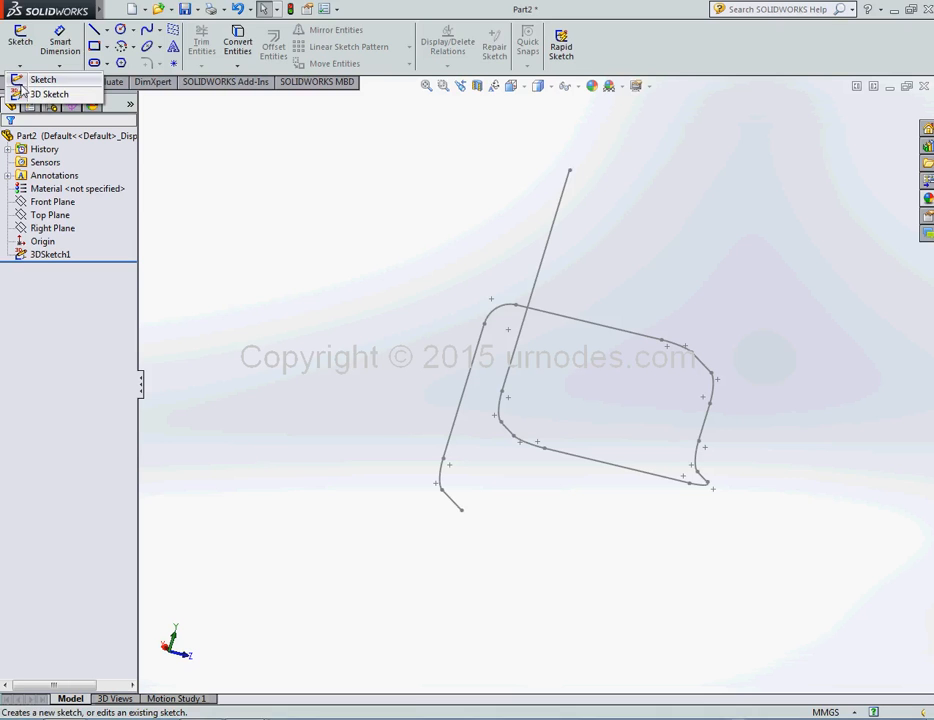
- In a second 3D sketch, draw a circle at the path's straight end with an 8 mm diameter dimension
click(44, 96)
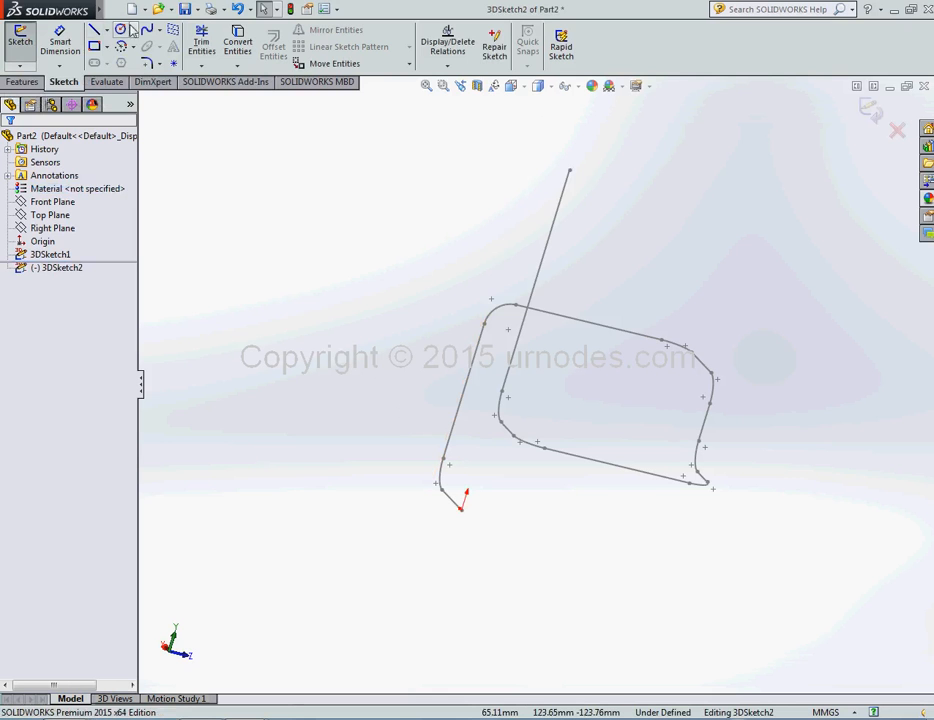
click(96, 30)
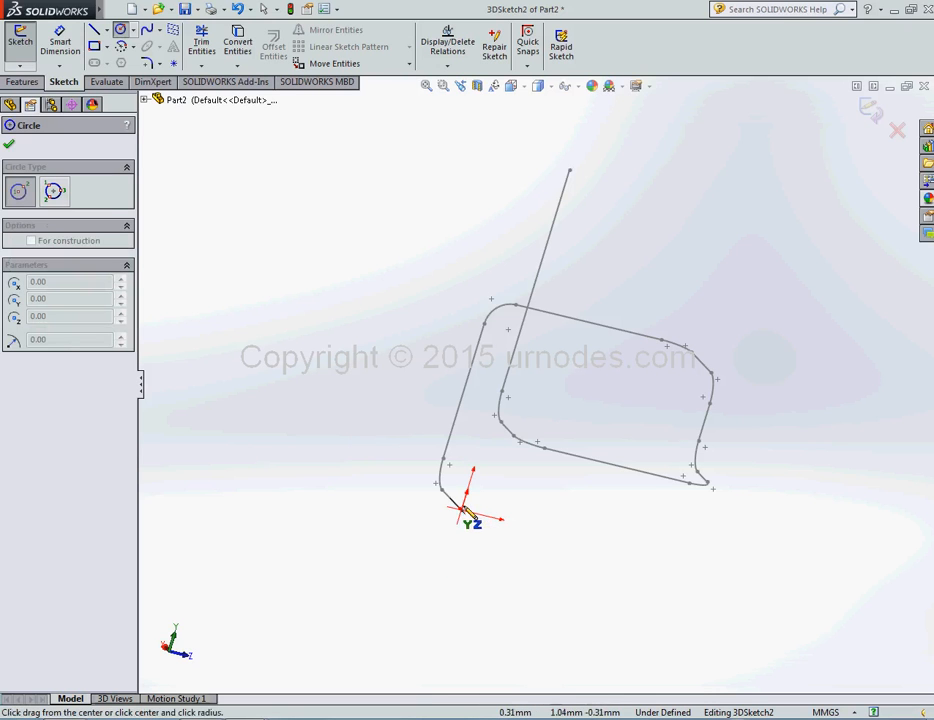
drag(460, 512, 490, 500)
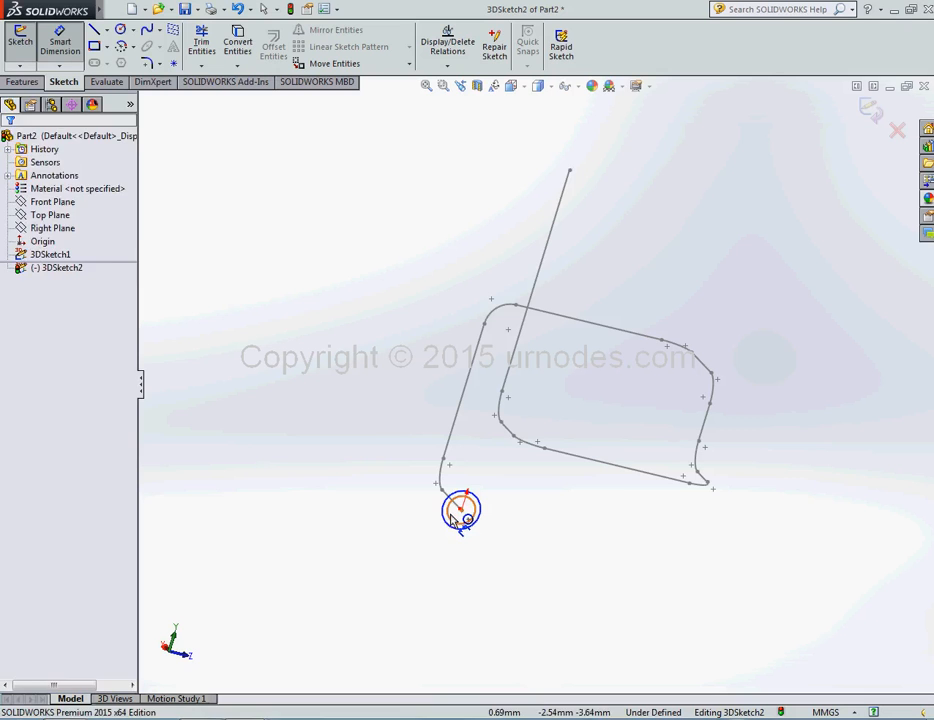
click(456, 510)
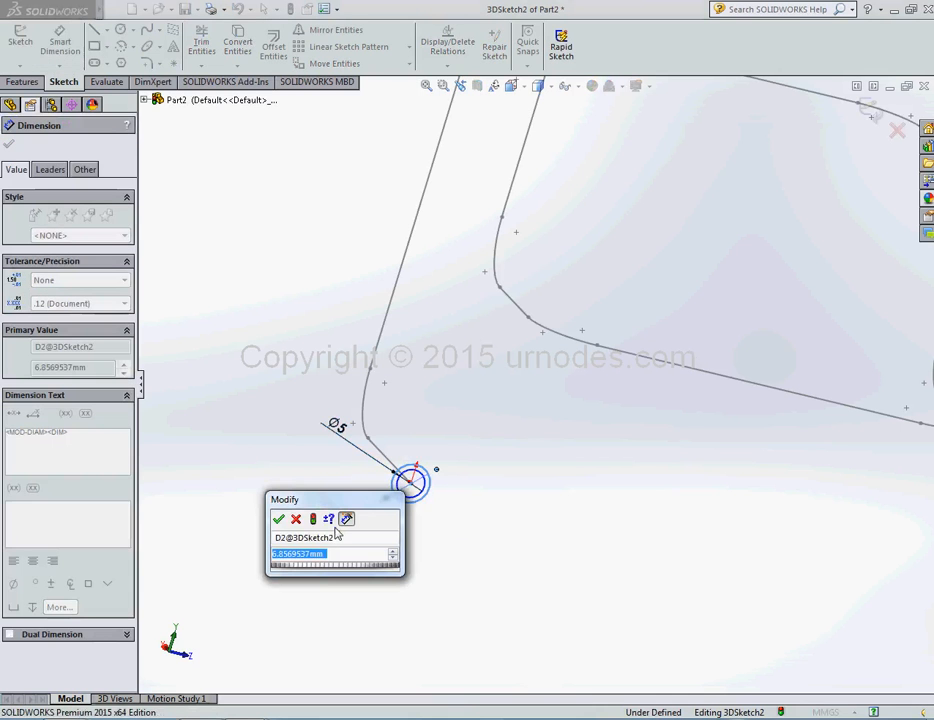
click(280, 520)
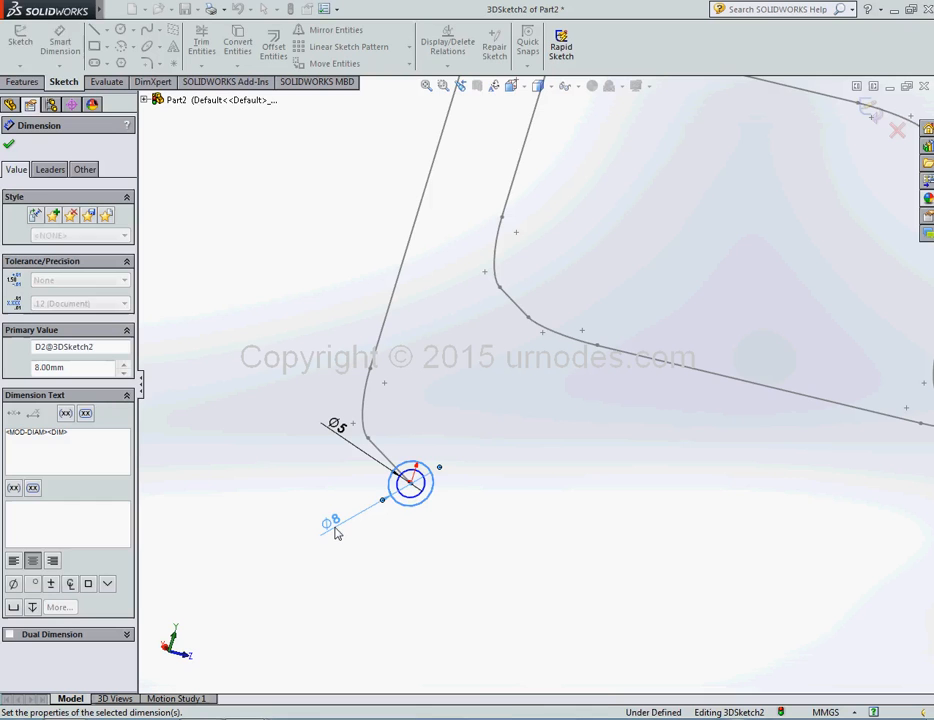
mouse_move(338, 532)
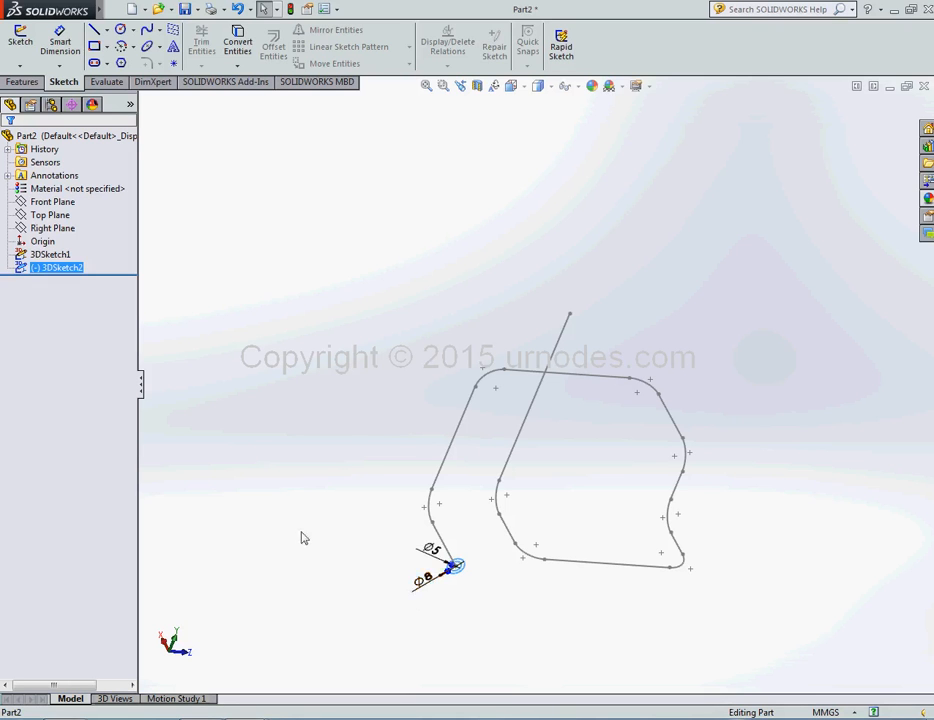
- Create a Swept Boss/Base with 3DSketch2 as profile and 3DSketch1 as path, previewing the pipe
click(50, 254)
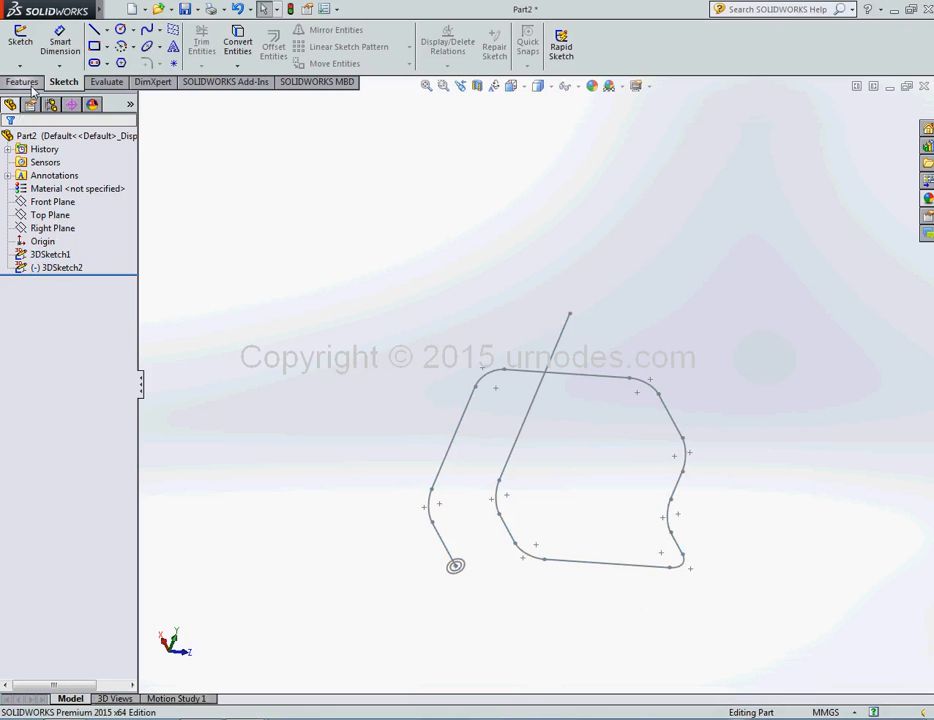
click(22, 82)
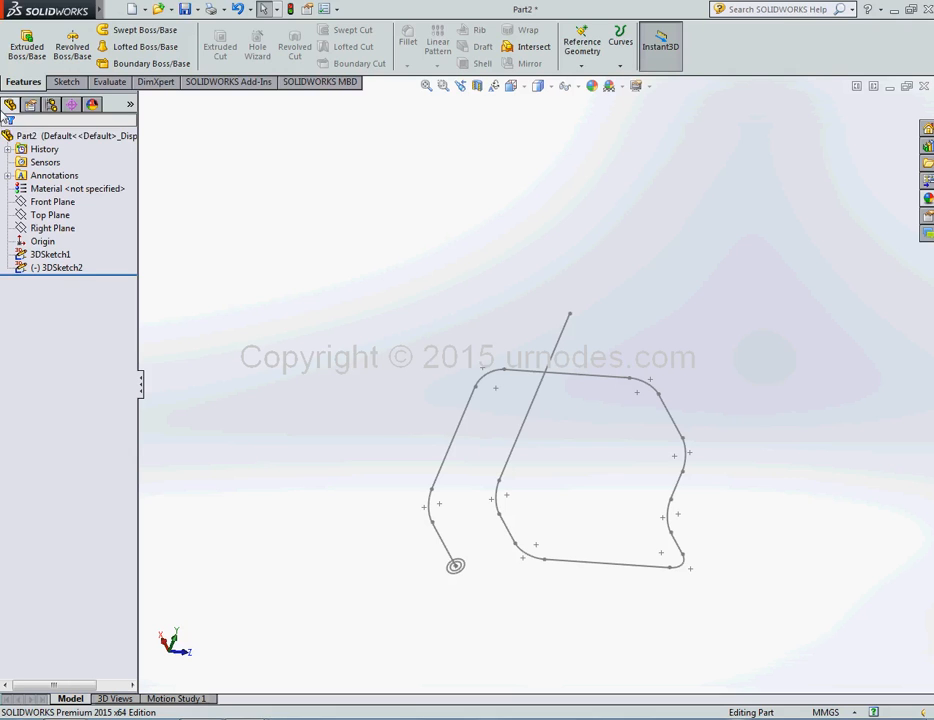
mouse_move(148, 36)
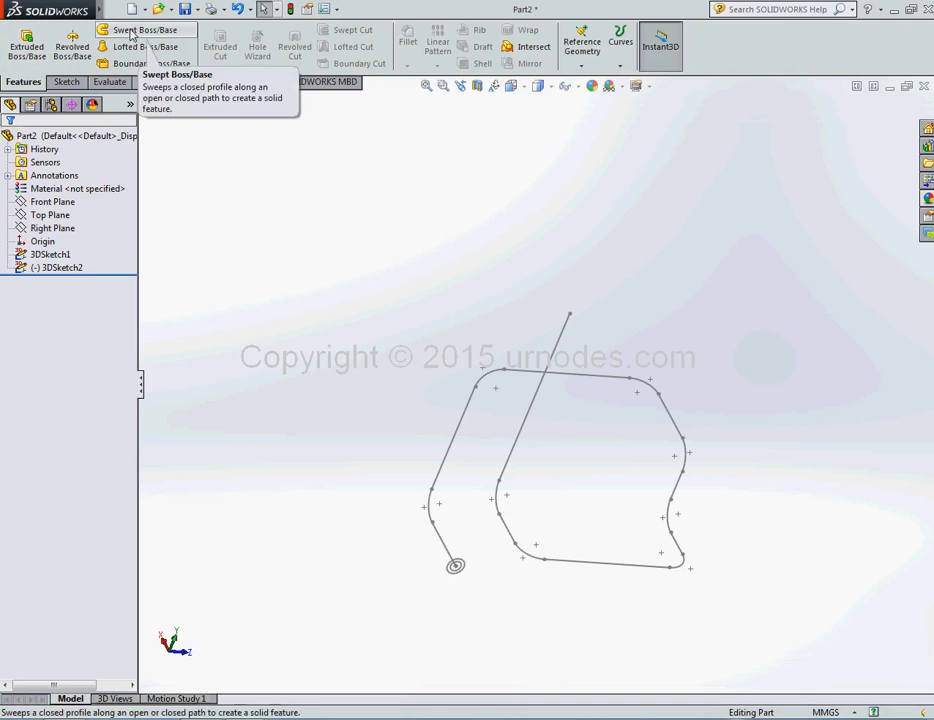
click(144, 28)
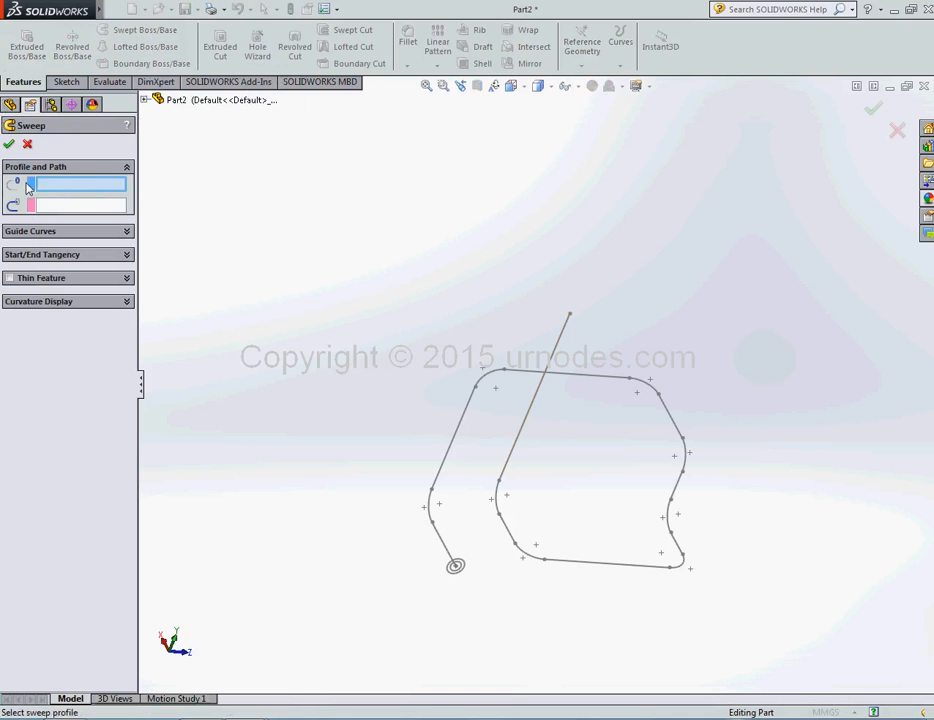
mouse_move(60, 188)
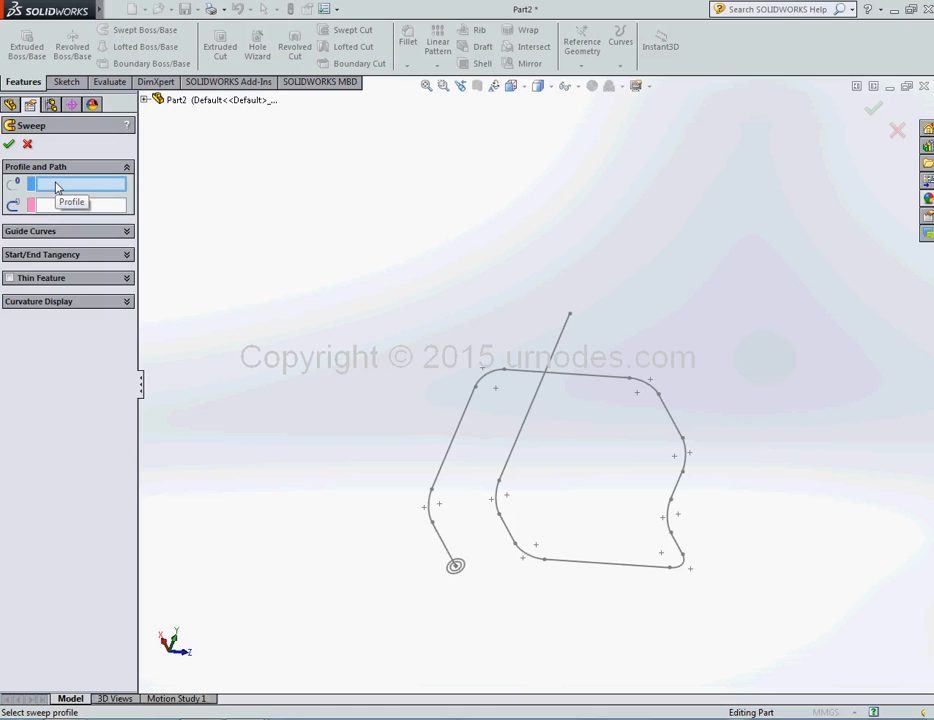
mouse_move(60, 204)
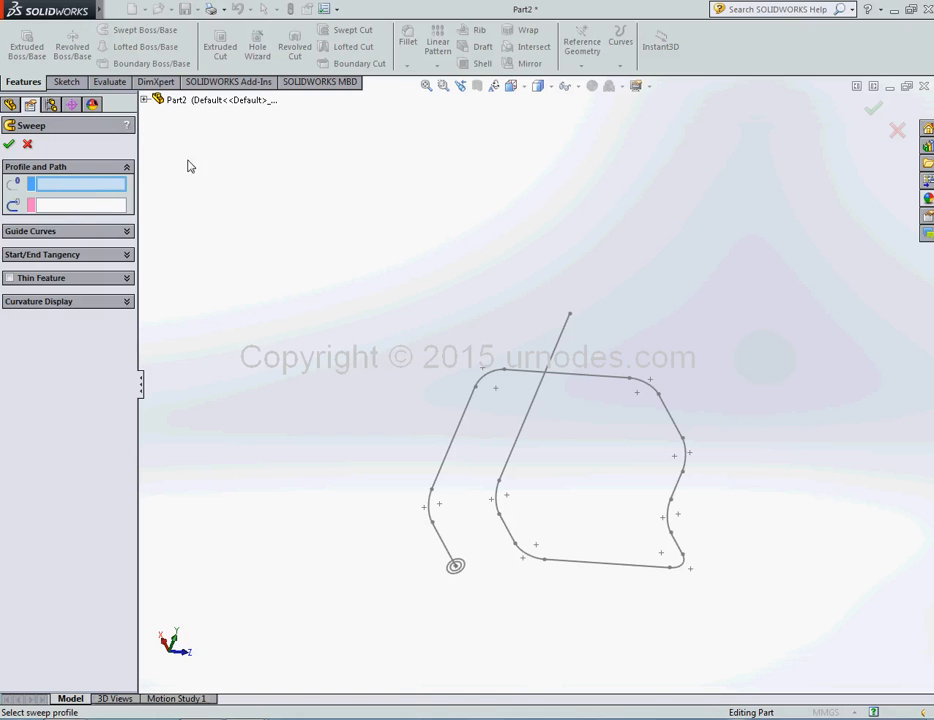
mouse_move(78, 184)
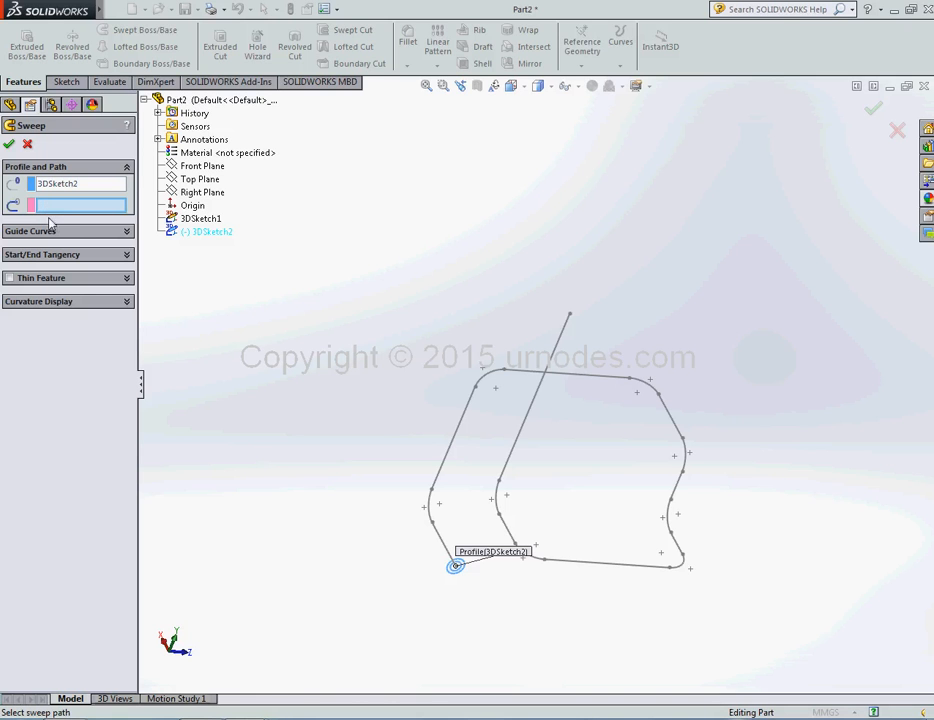
mouse_move(58, 212)
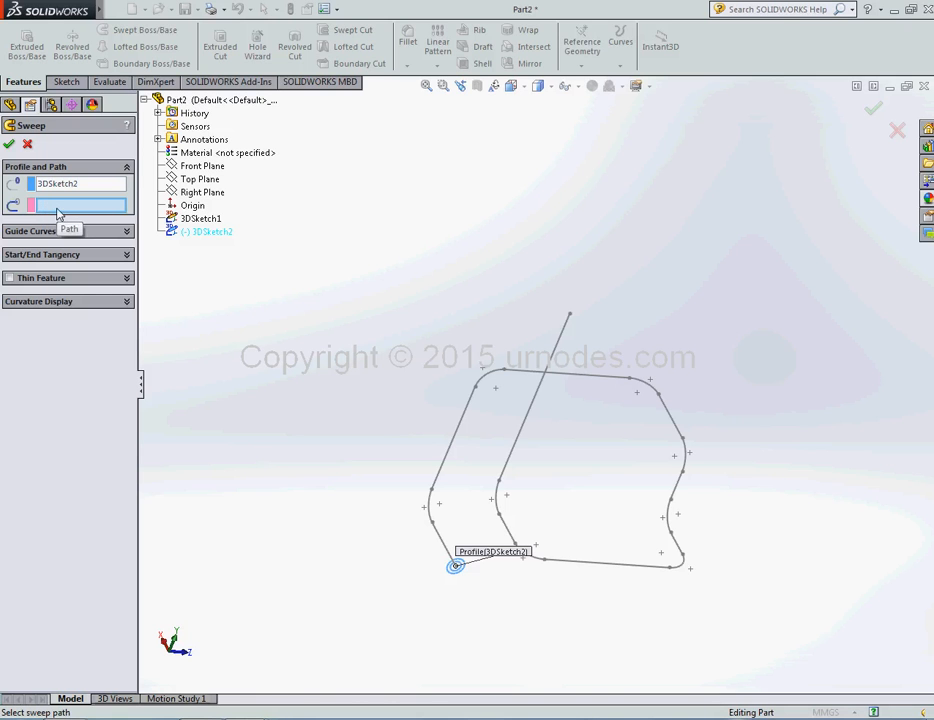
click(200, 218)
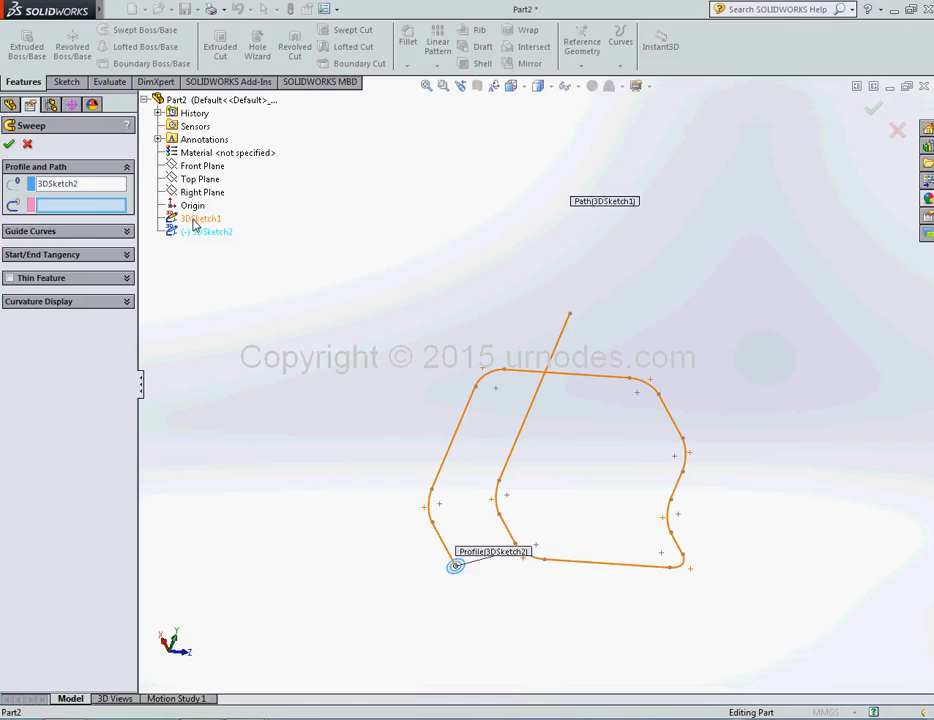
click(200, 218)
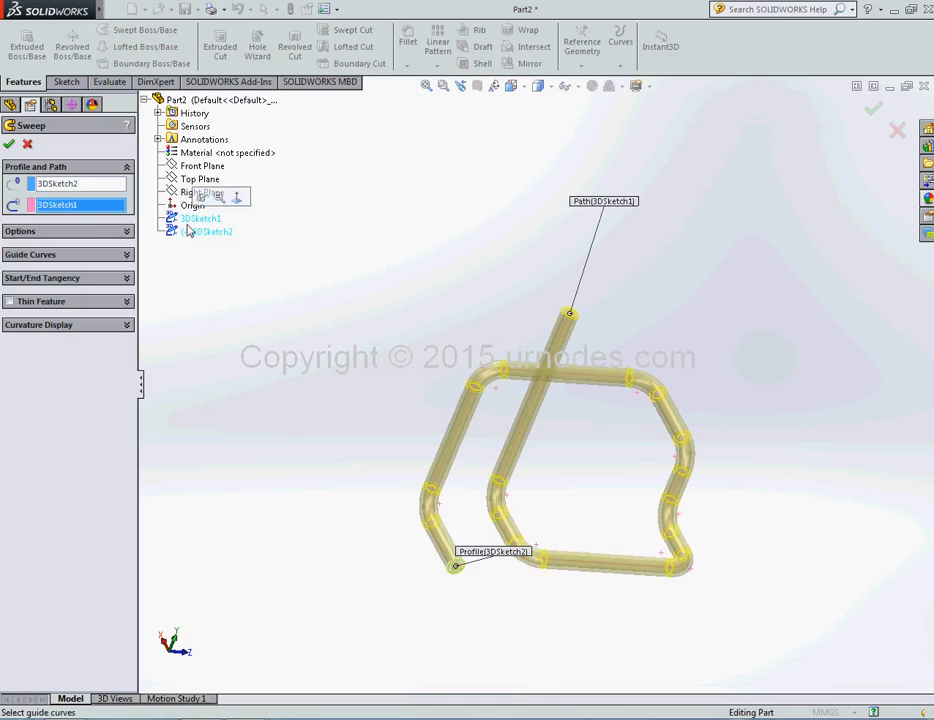